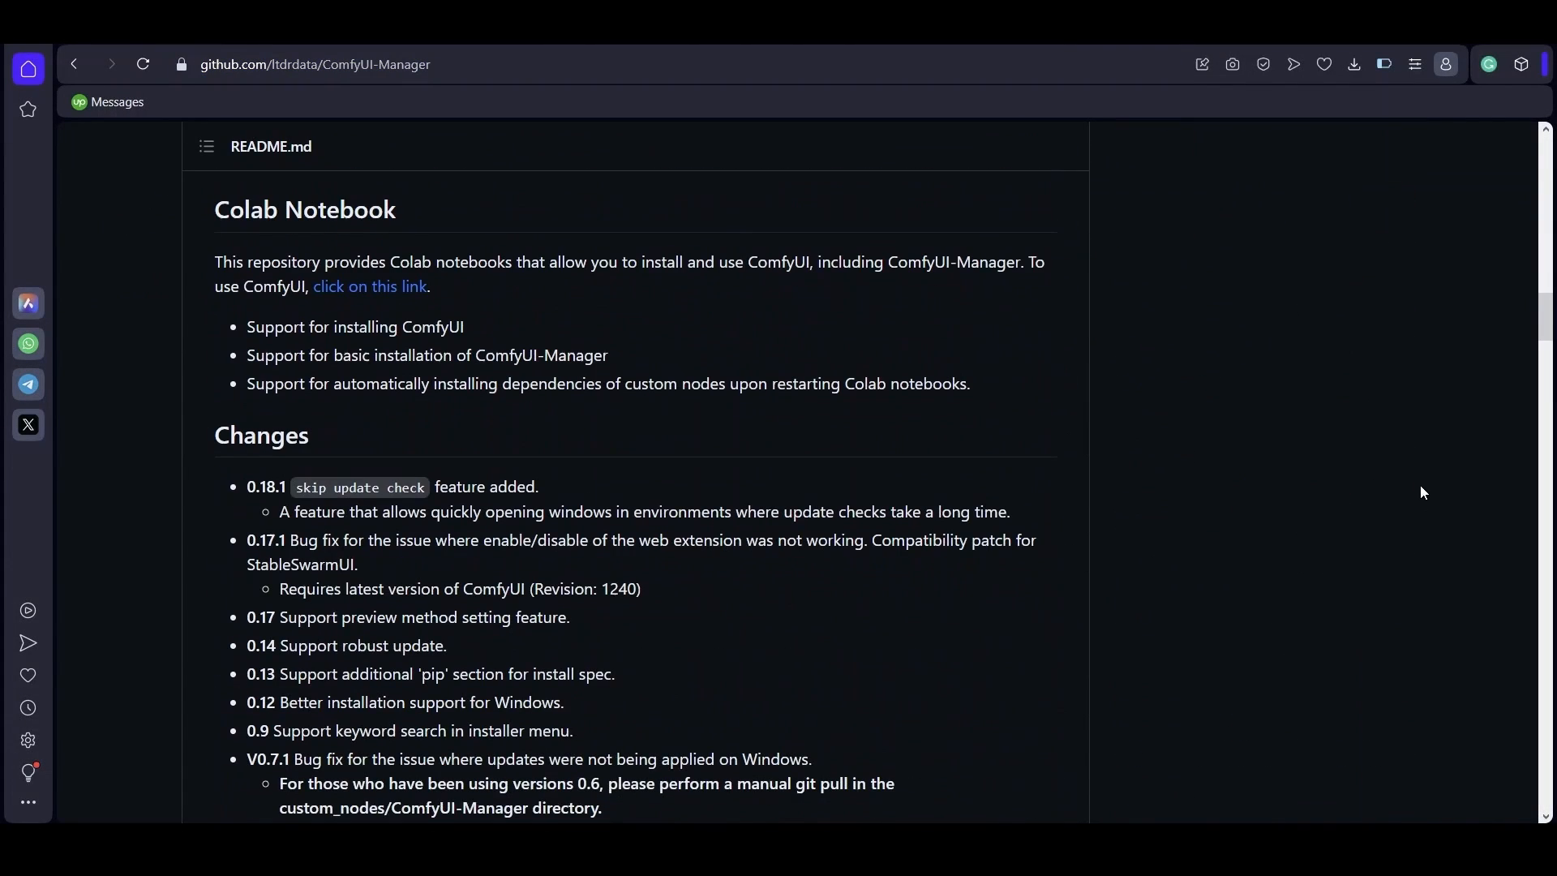
Step: Run the ComfyUI-Manager Colab notebook and scroll to the printed localtunnel URL and endpoint IP
{"action": "left_click", "coordinate": [370, 285]}
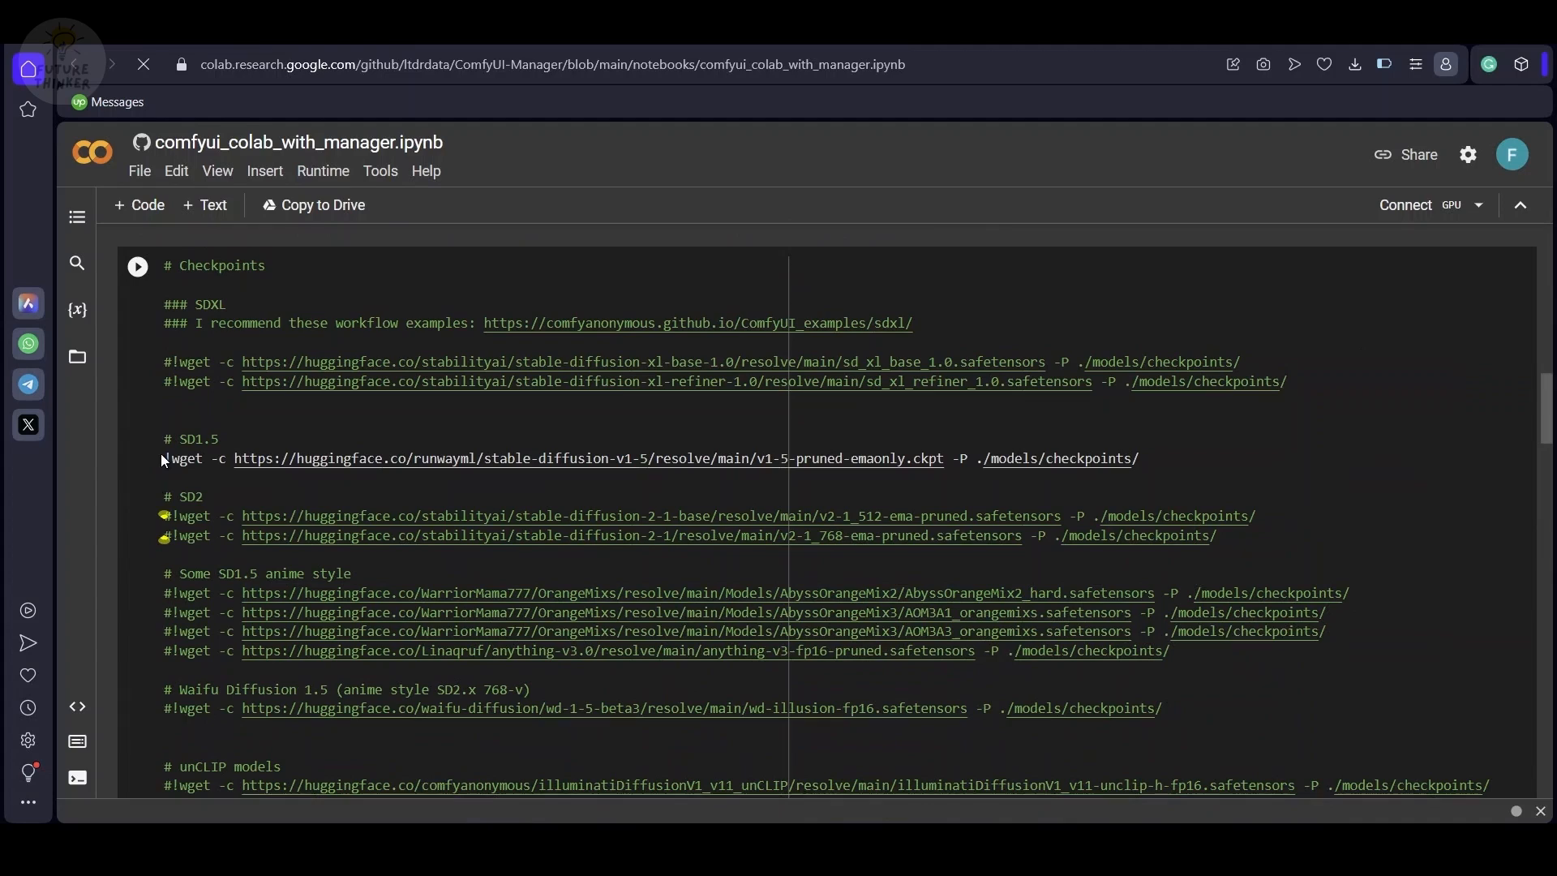
{"action": "scroll", "scroll_direction": "down", "scroll_amount": 3}
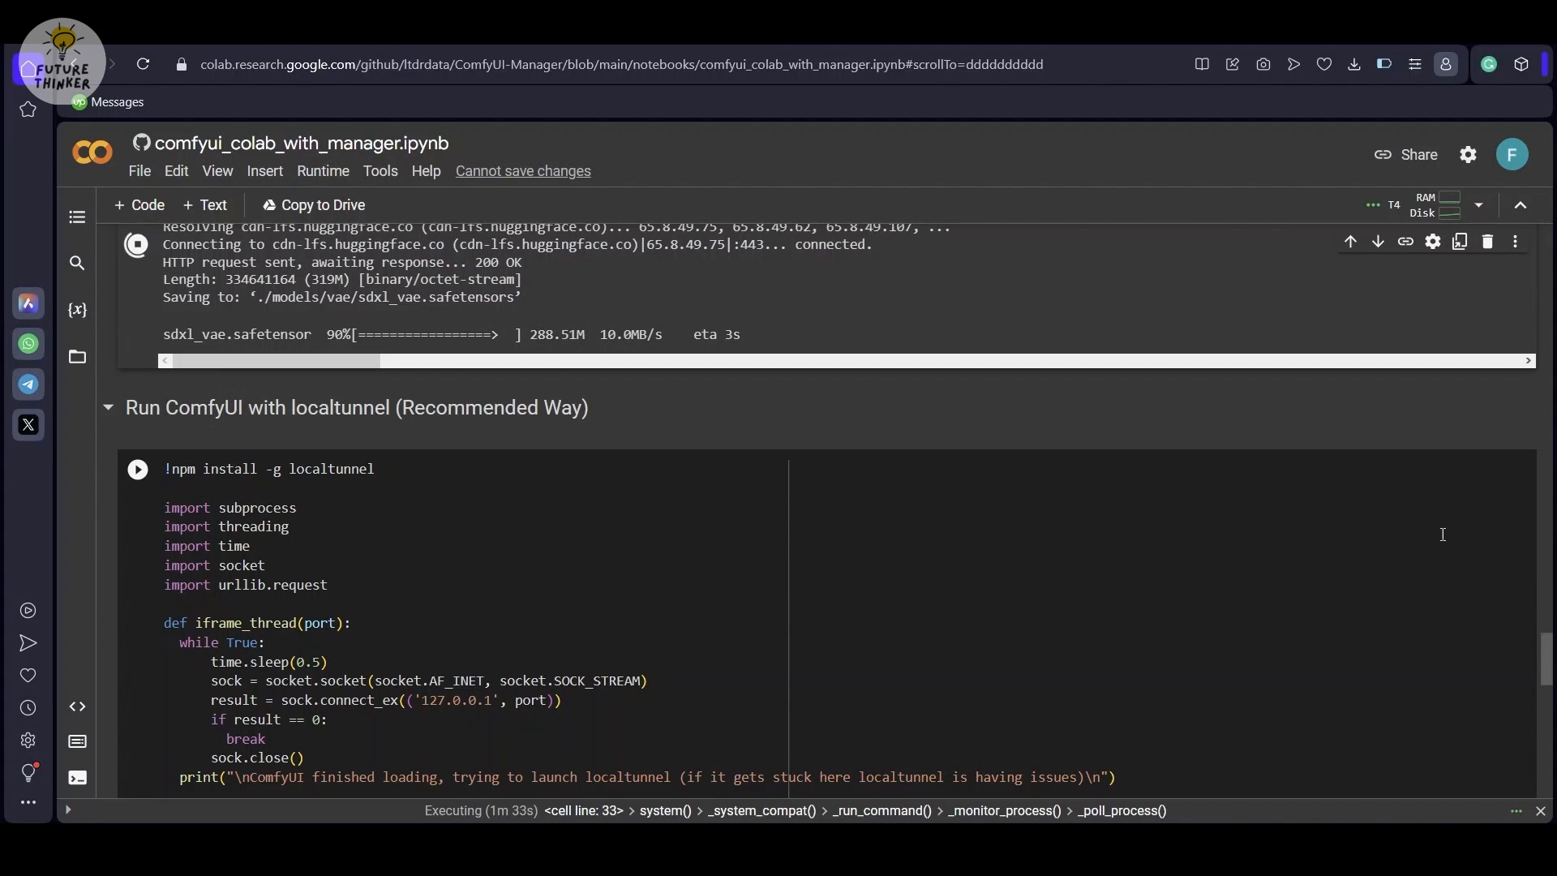
{"action": "scroll", "scroll_direction": "down", "scroll_amount": 3}
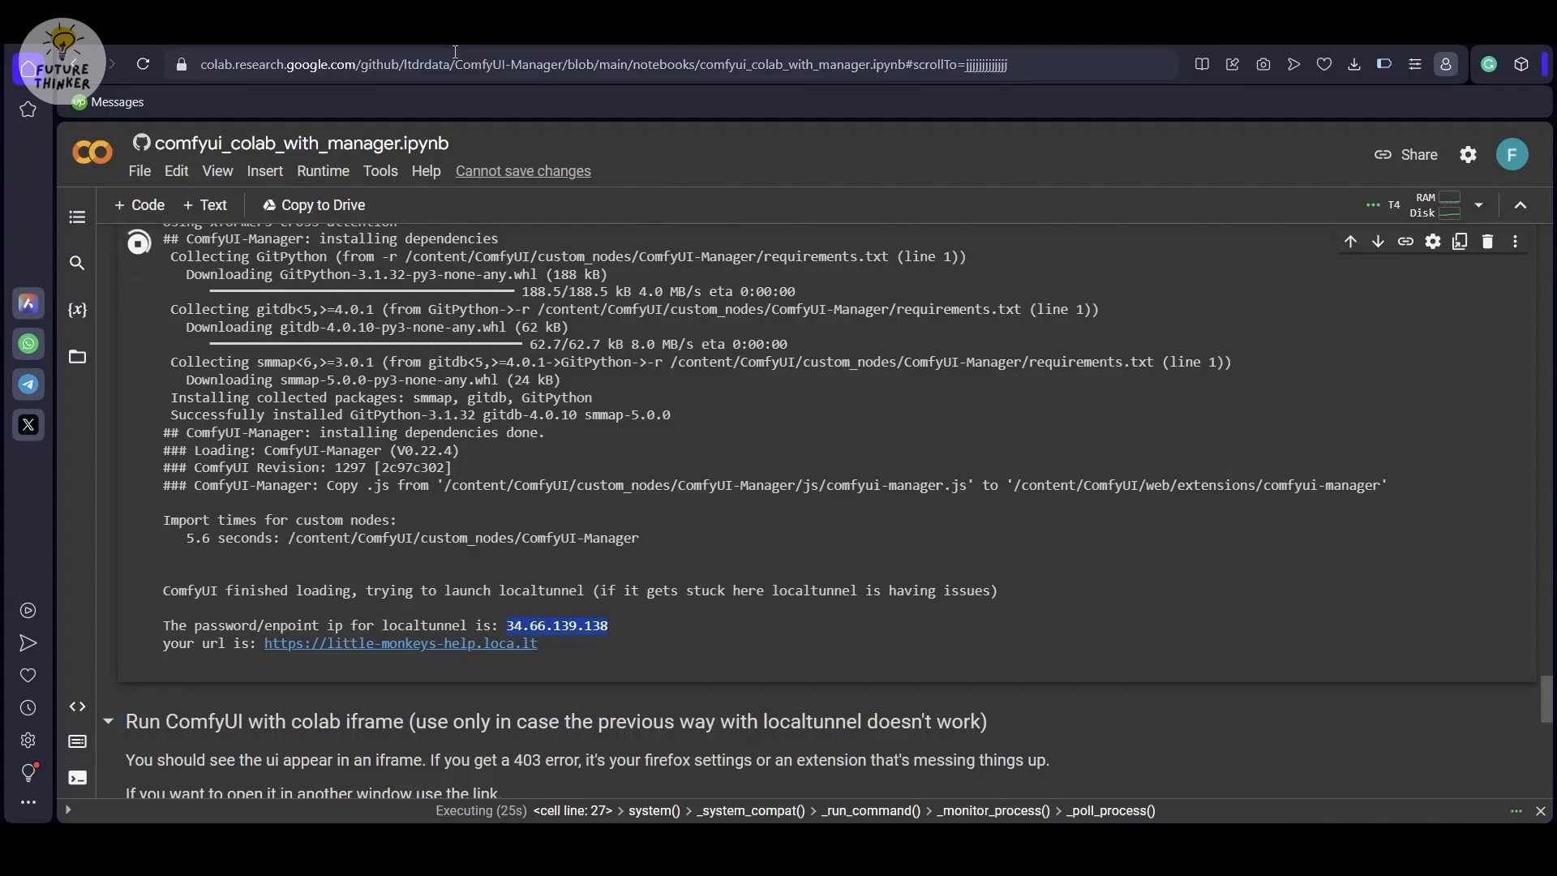
Step: Submit the endpoint IP at the localtunnel page so the ComfyUI default workflow loads
{"action": "left_click", "coordinate": [400, 642]}
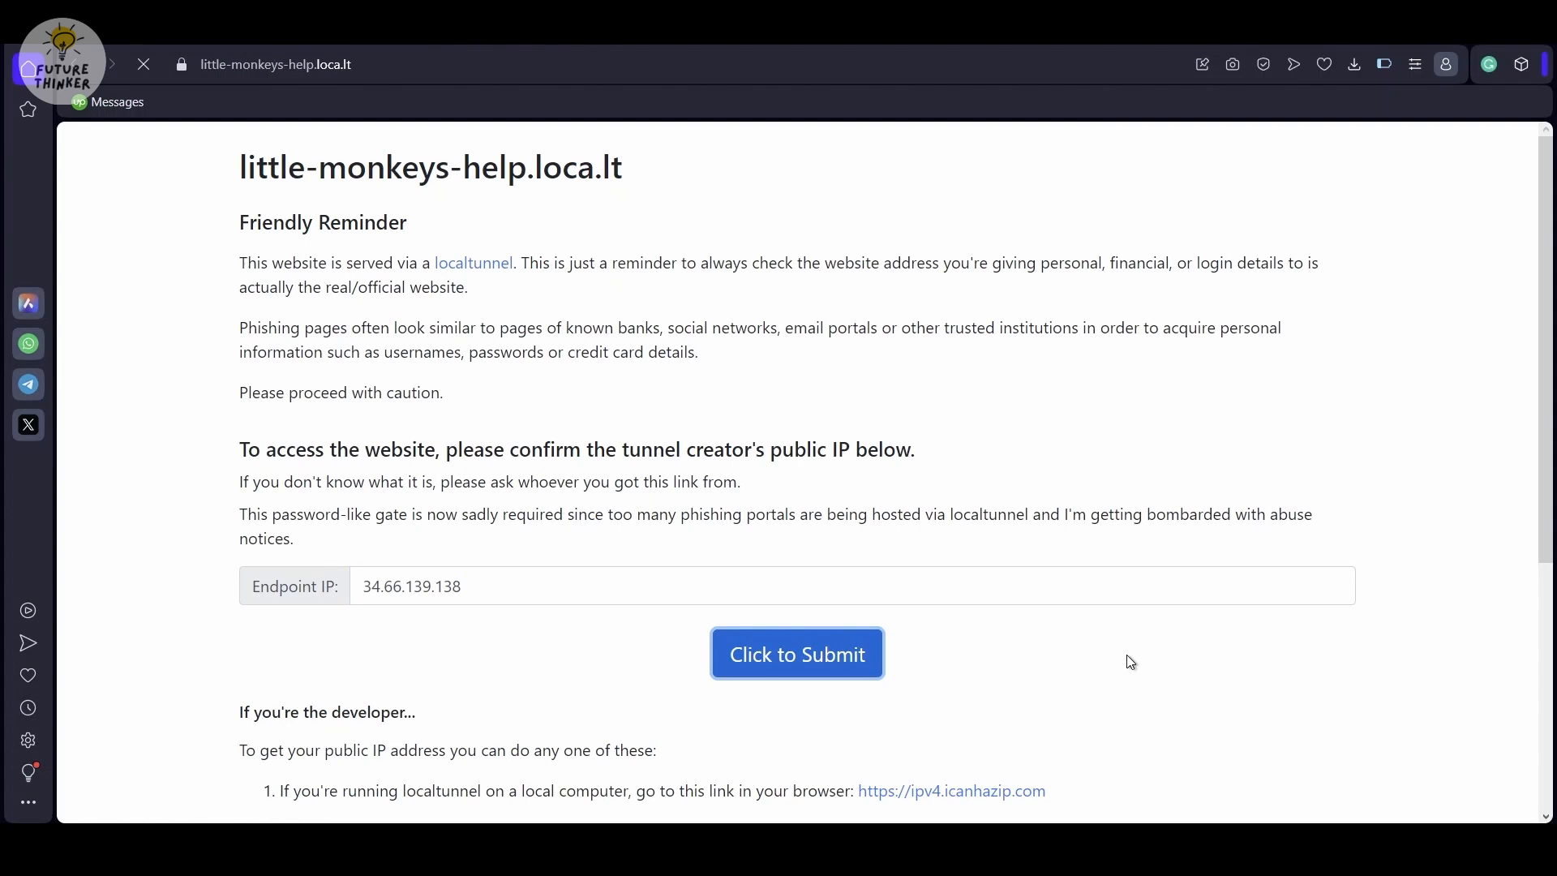
{"action": "left_click", "coordinate": [796, 654]}
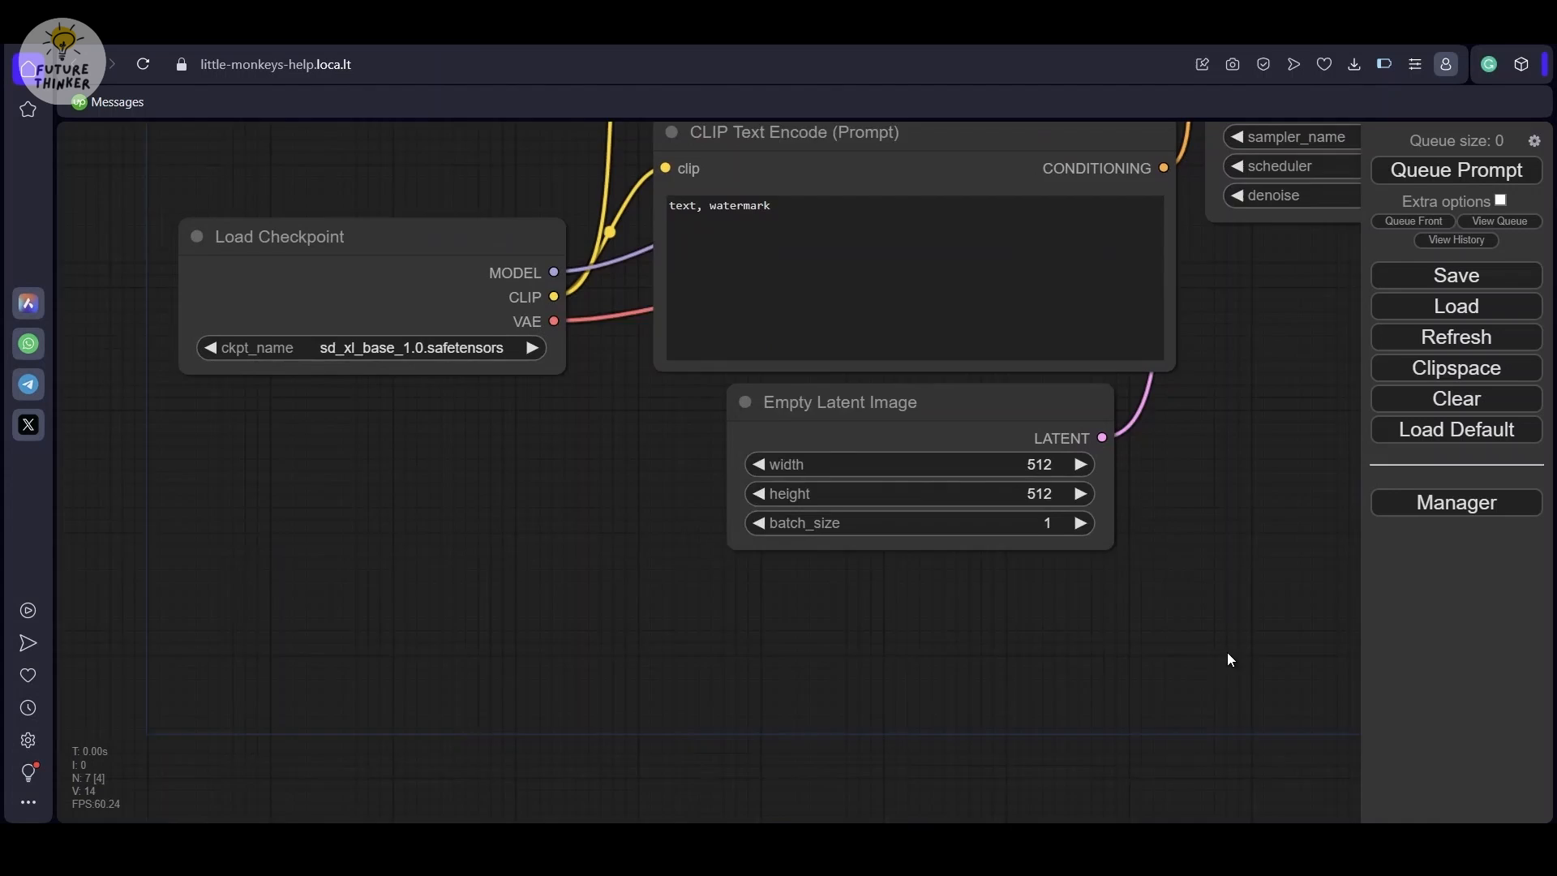
Step: Install Derfuu_ComfyUI_ModdedNodes from the Manager's custom node list by searching 'der'
{"action": "left_click", "coordinate": [1454, 503]}
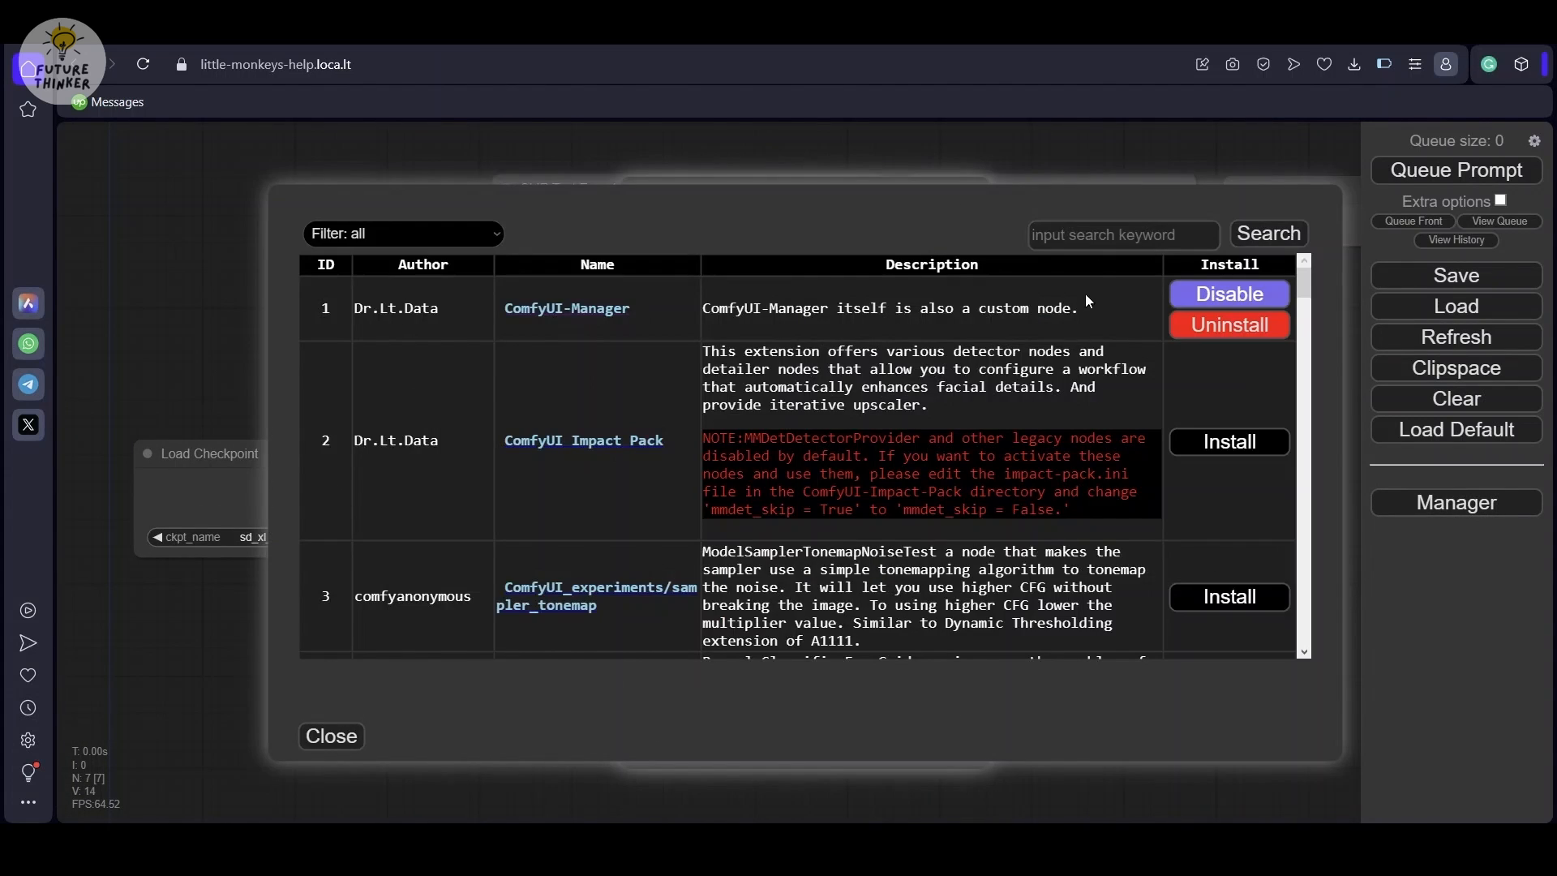
{"action": "type", "text": "derfuu"}
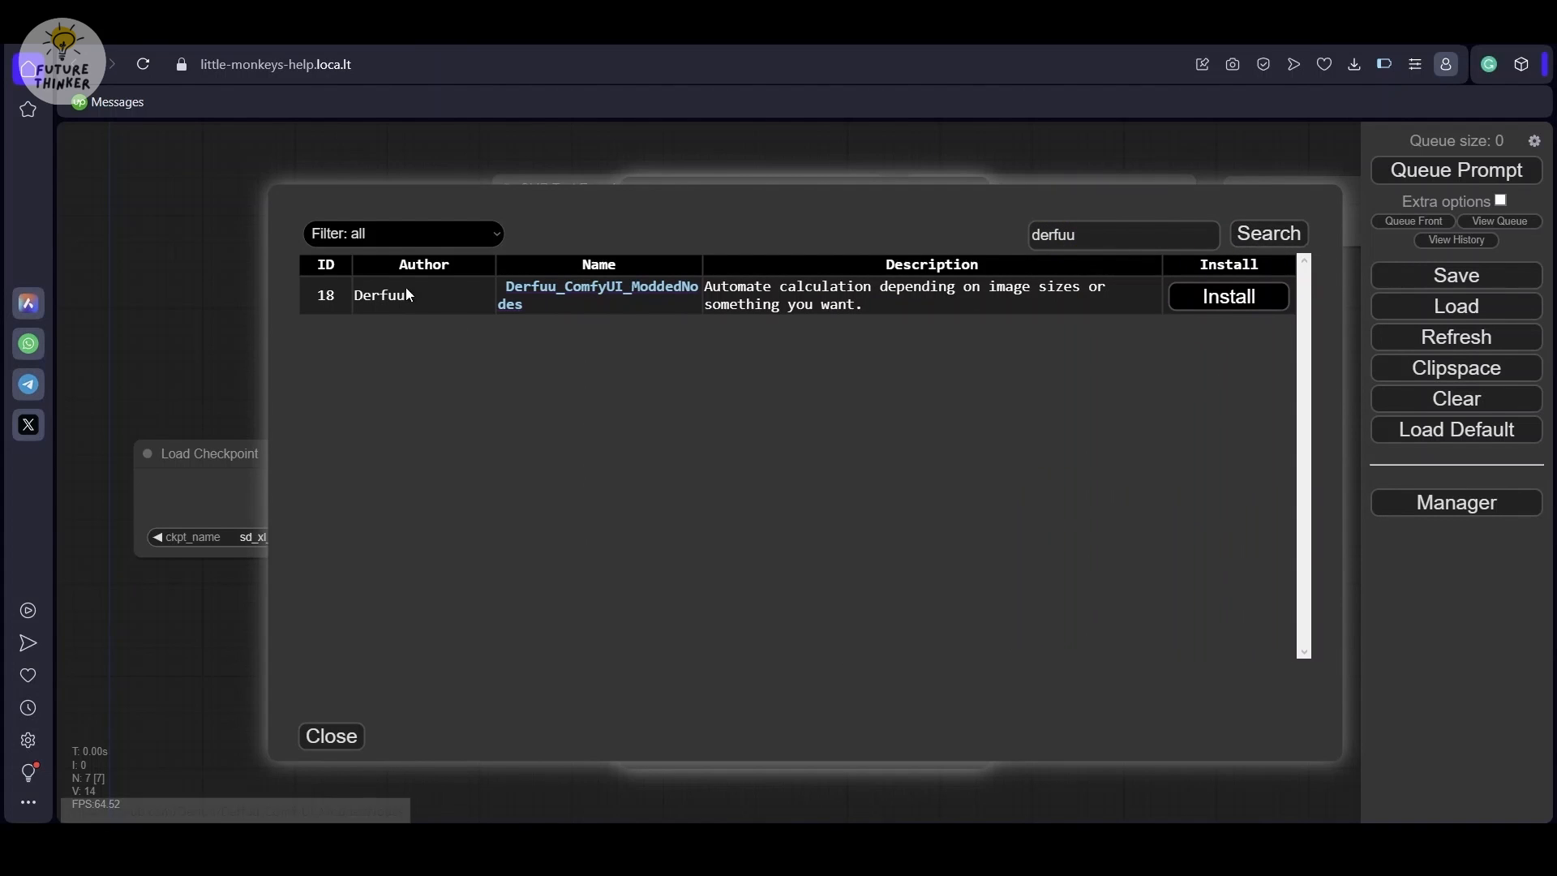
{"action": "left_click", "coordinate": [1228, 295]}
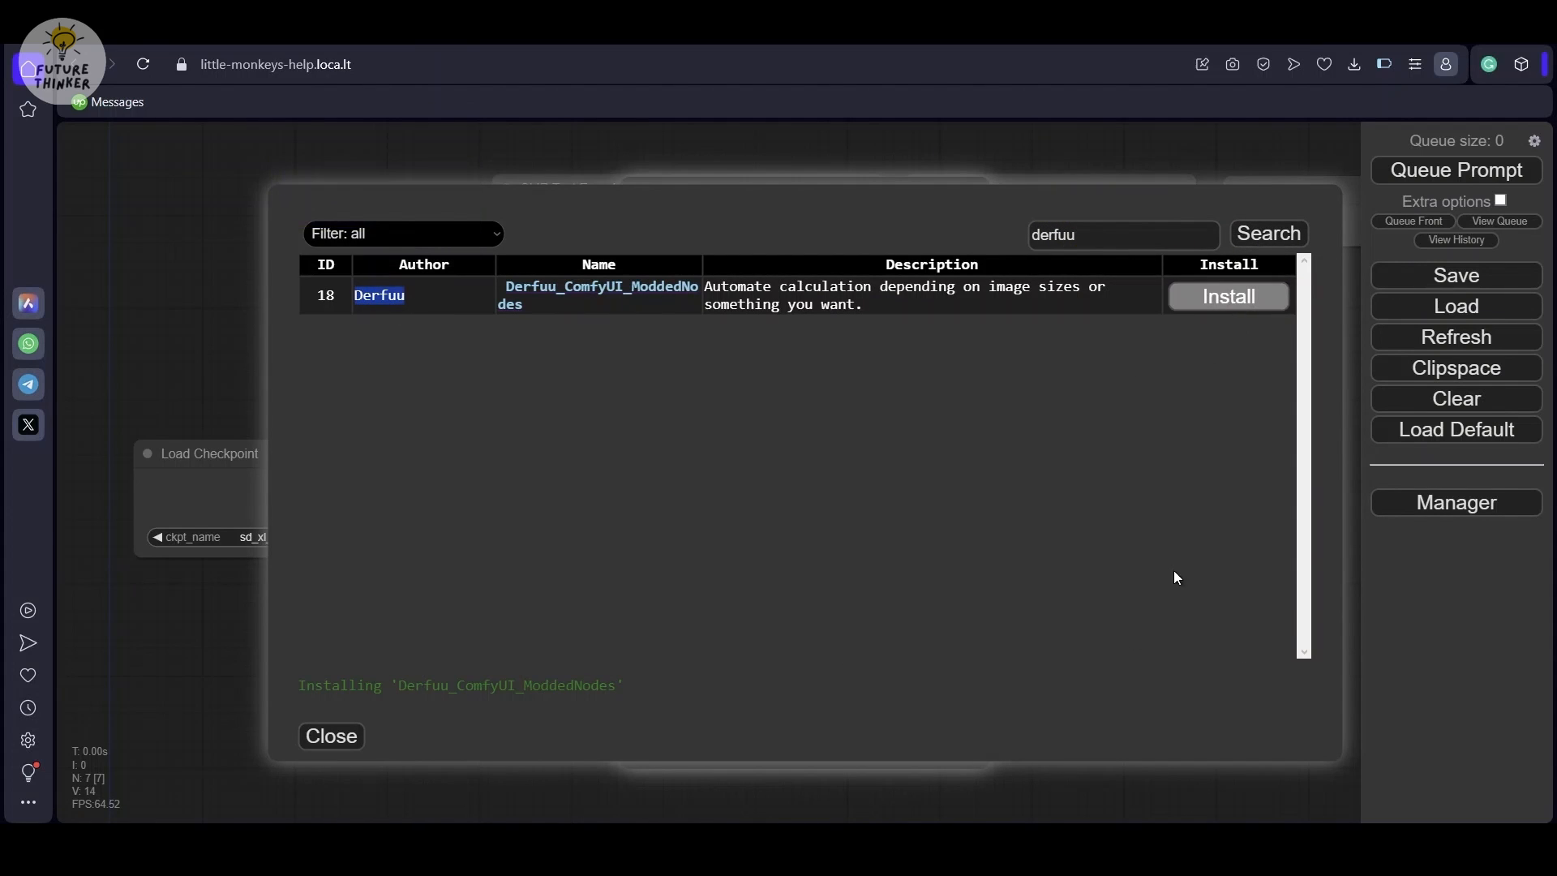
{"action": "left_click", "coordinate": [1227, 295]}
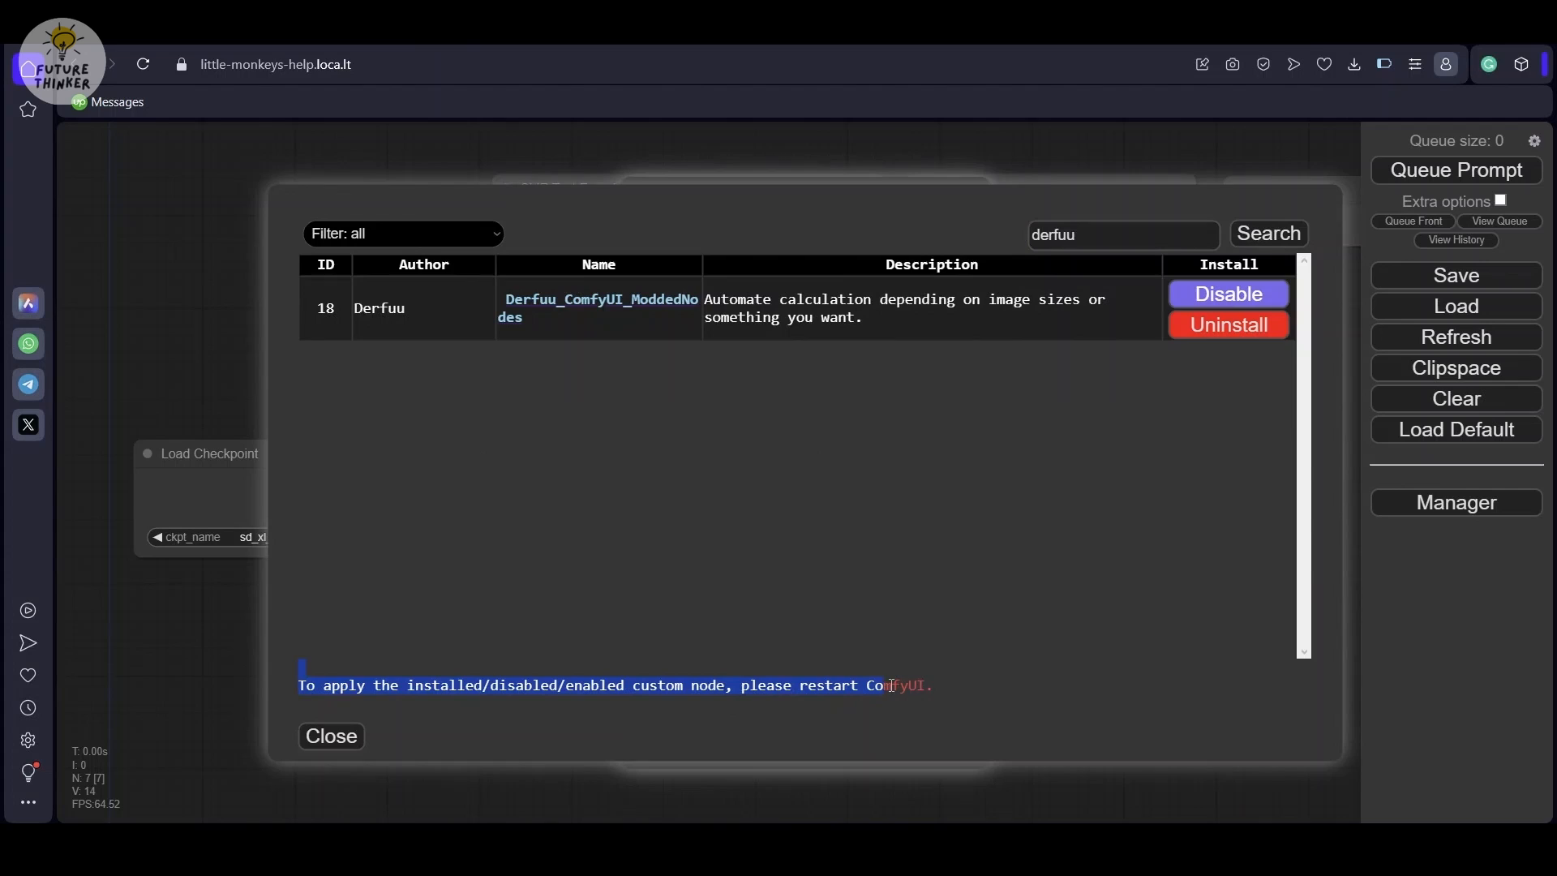
{"action": "left_click", "coordinate": [330, 737]}
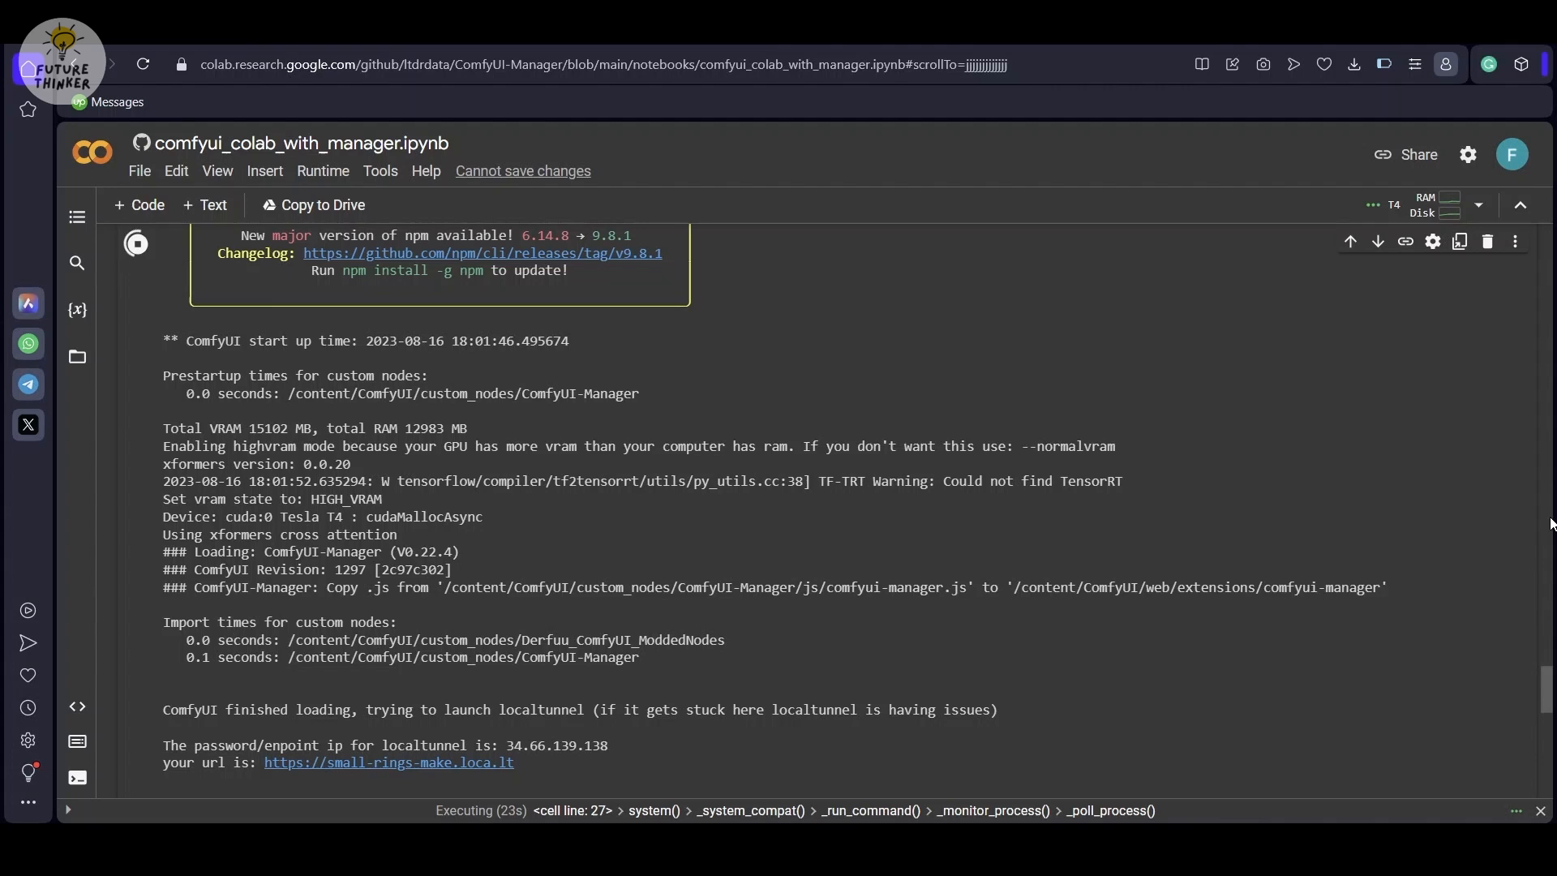
Step: Reopen ComfyUI at its new loca.lt tunnel address after the restart
{"action": "left_click", "coordinate": [388, 762]}
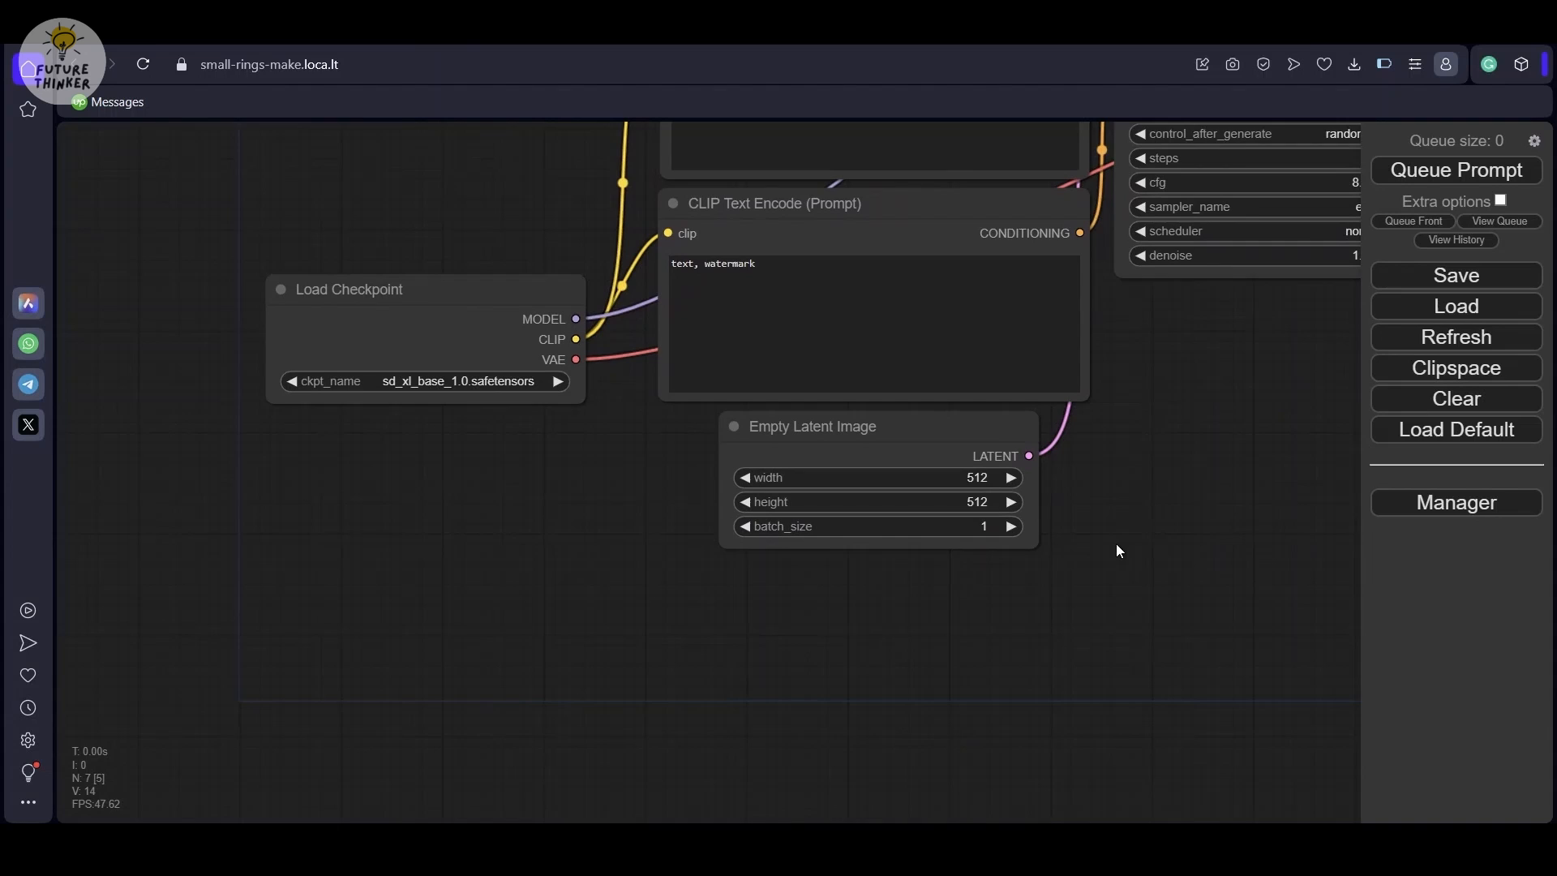
{"action": "mouse_move", "coordinate": [485, 496]}
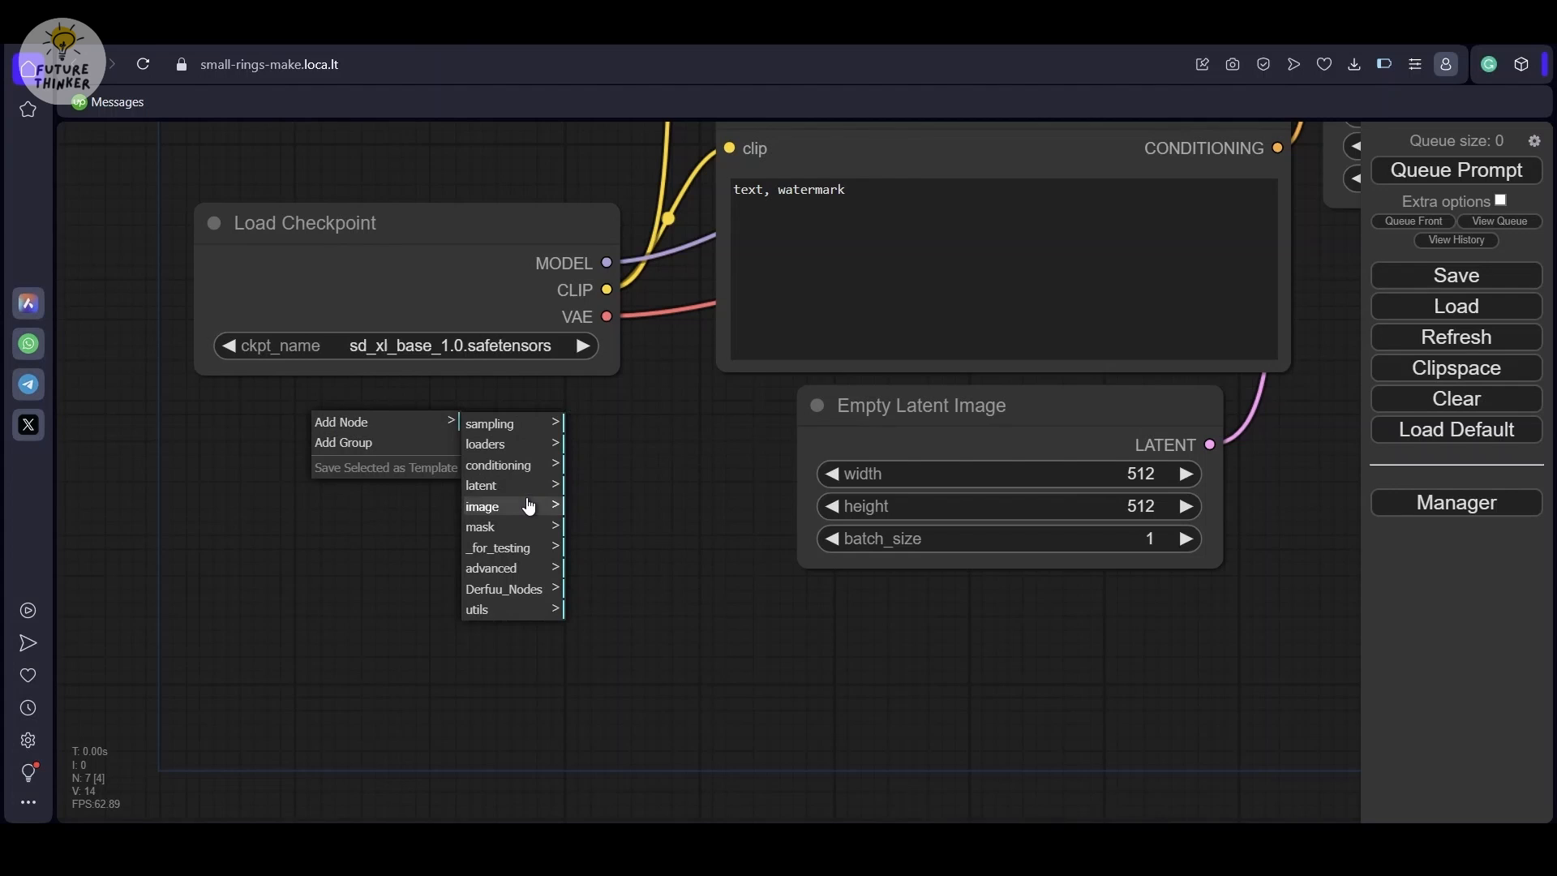
Step: Add a Load Image node below the Load Checkpoint node
{"action": "left_click", "coordinate": [481, 506]}
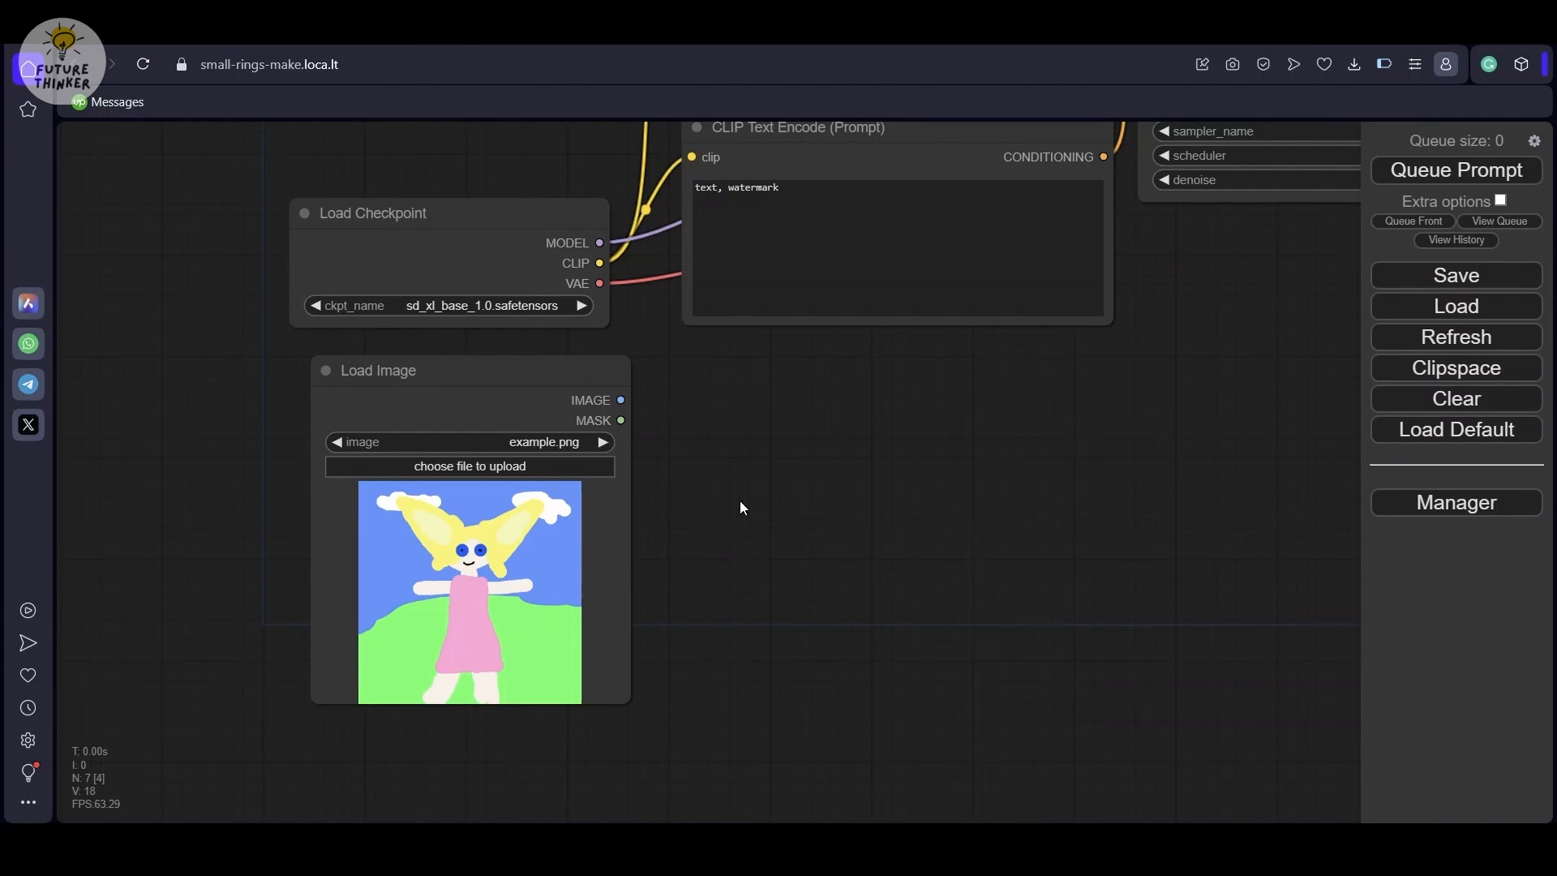
Step: Add the Derfuu Image scale to side node and place it beside Load Image
{"action": "right_click", "coordinate": [741, 507]}
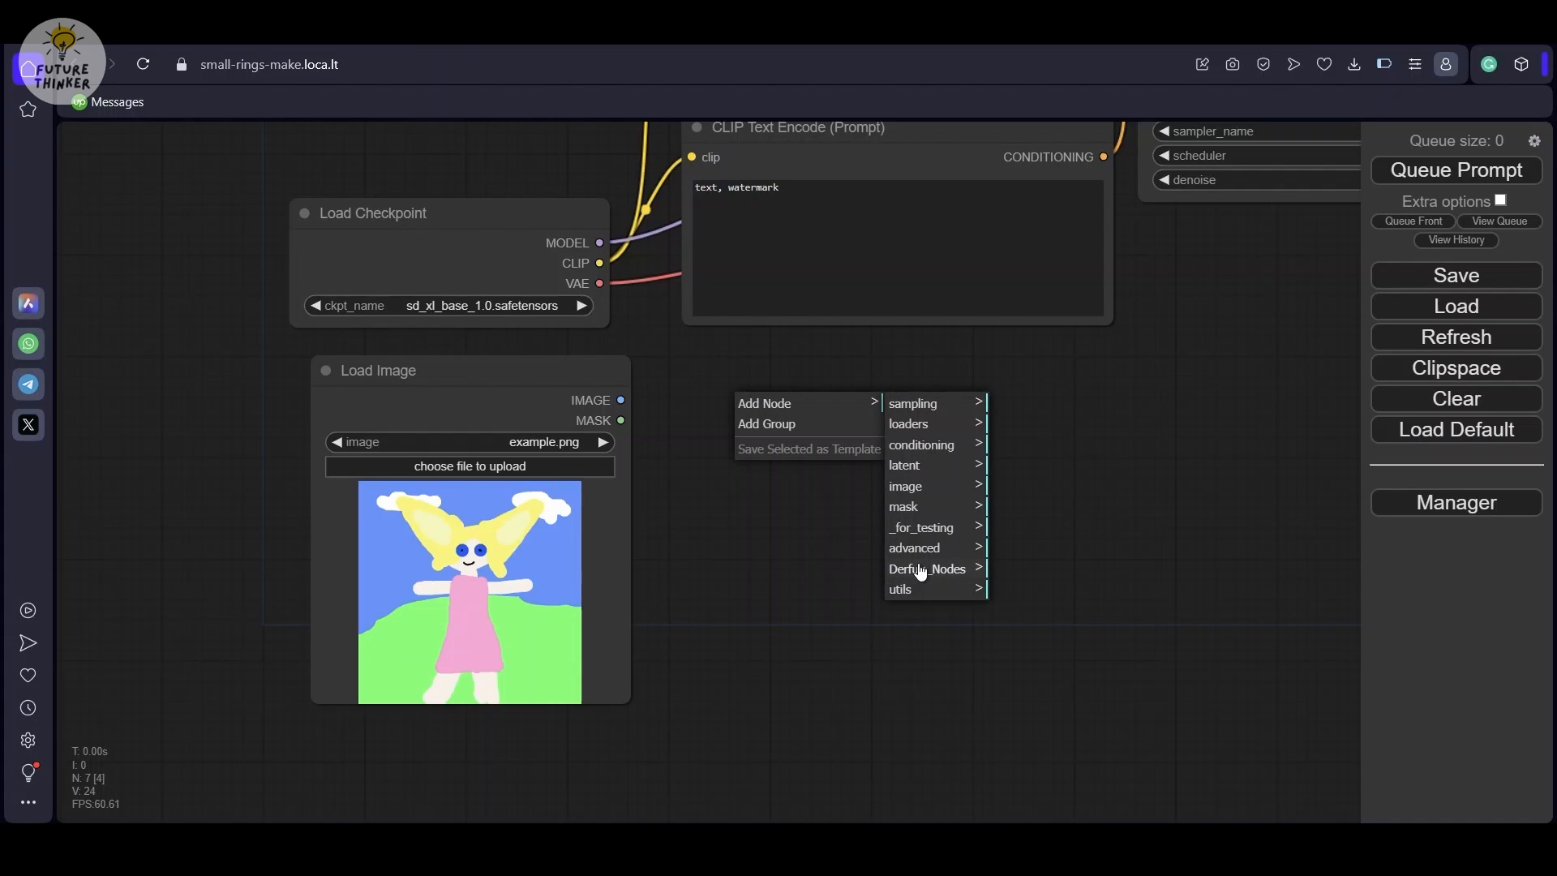
{"action": "mouse_move", "coordinate": [925, 569]}
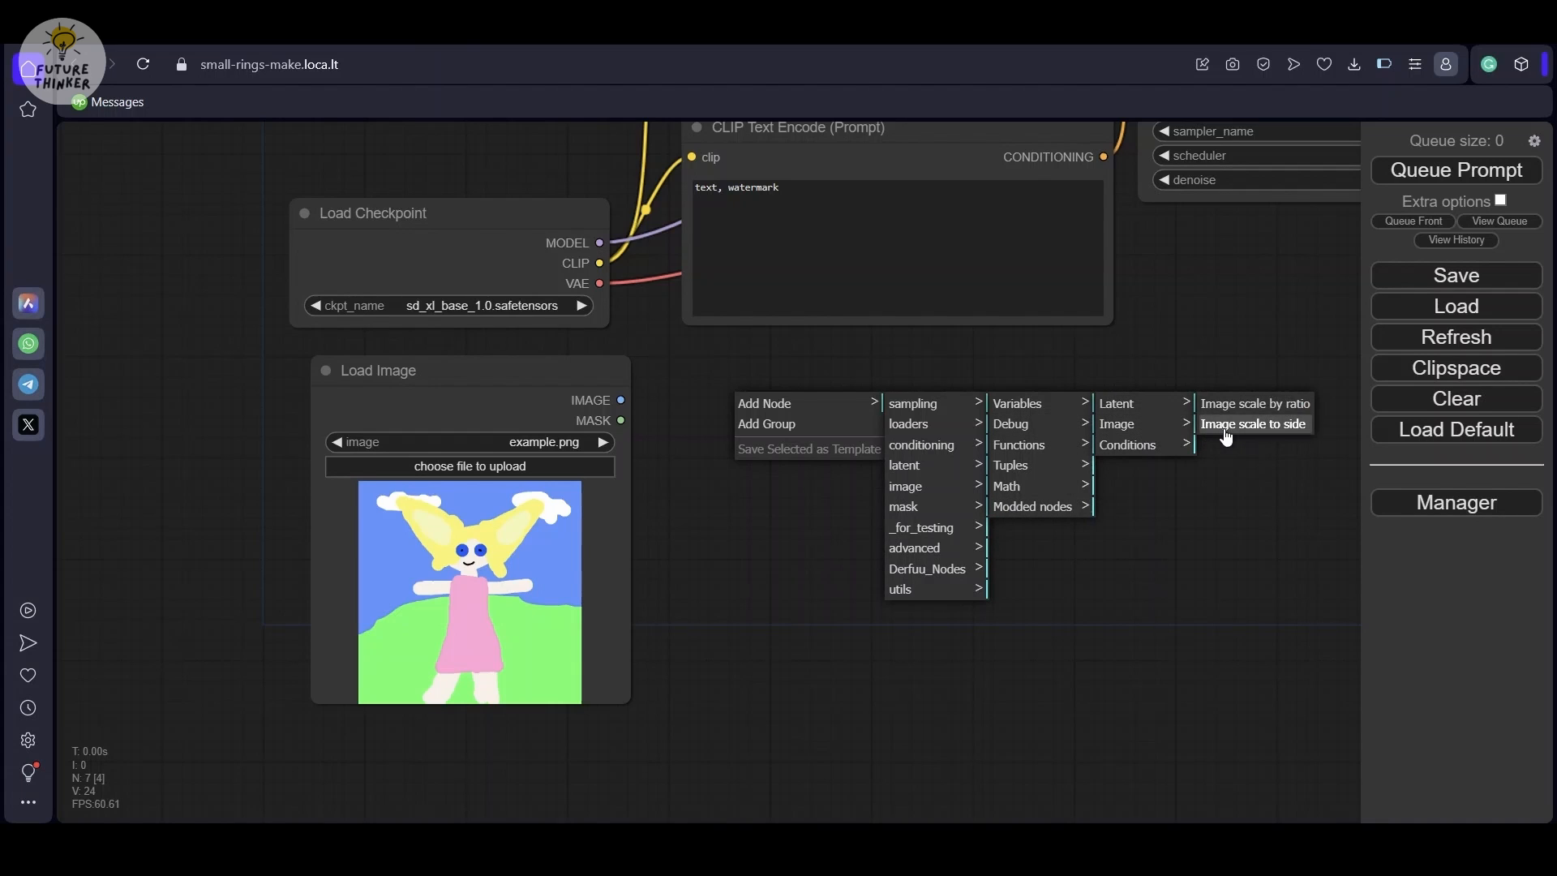
{"action": "left_click", "coordinate": [1252, 423]}
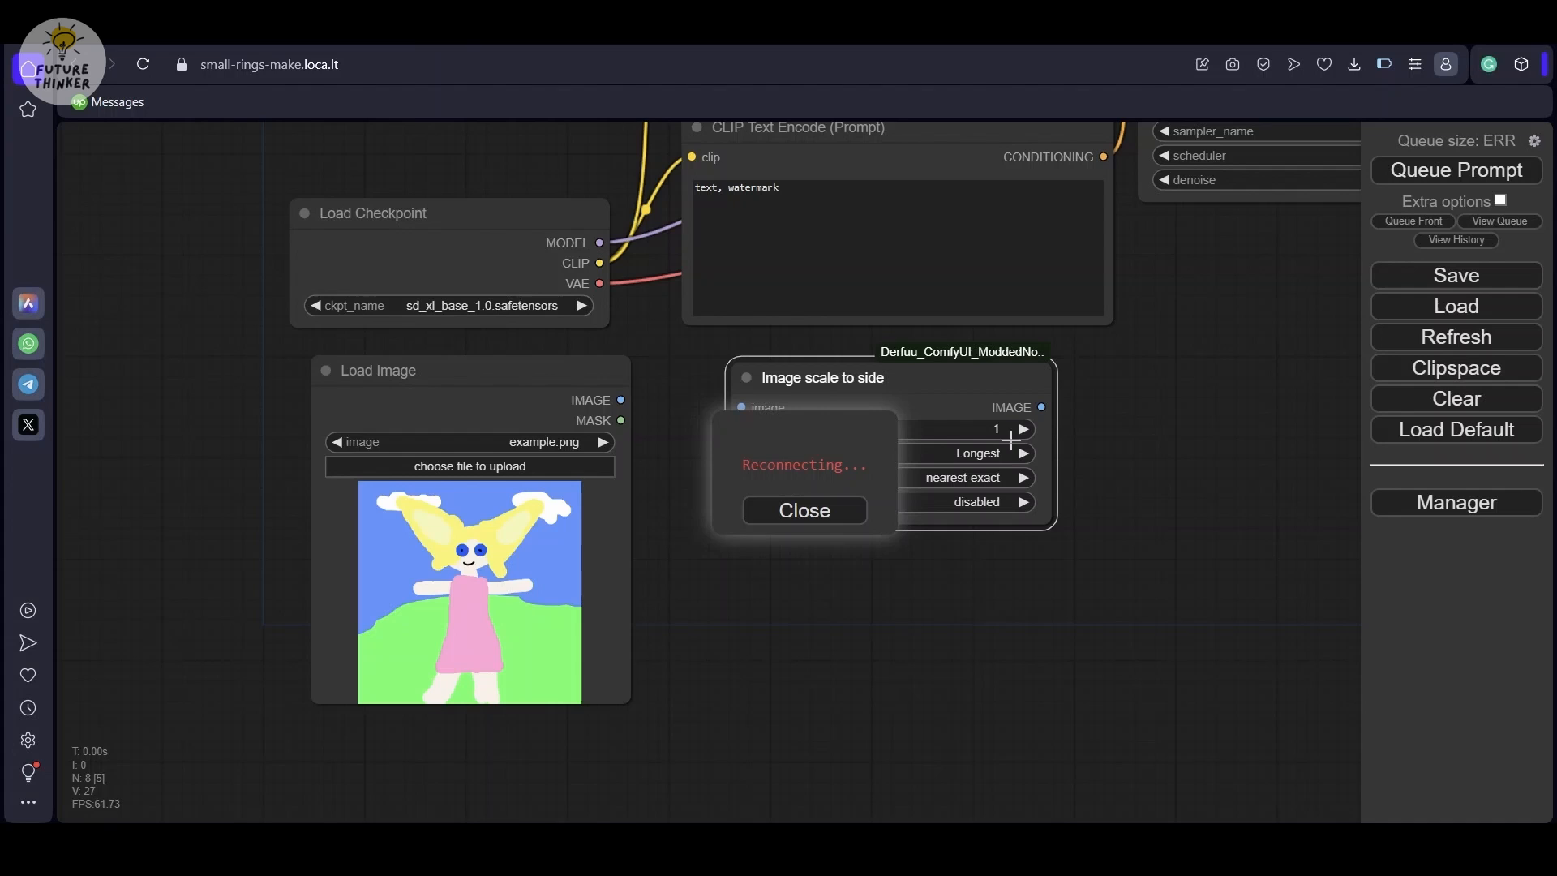
{"action": "left_click", "coordinate": [802, 509]}
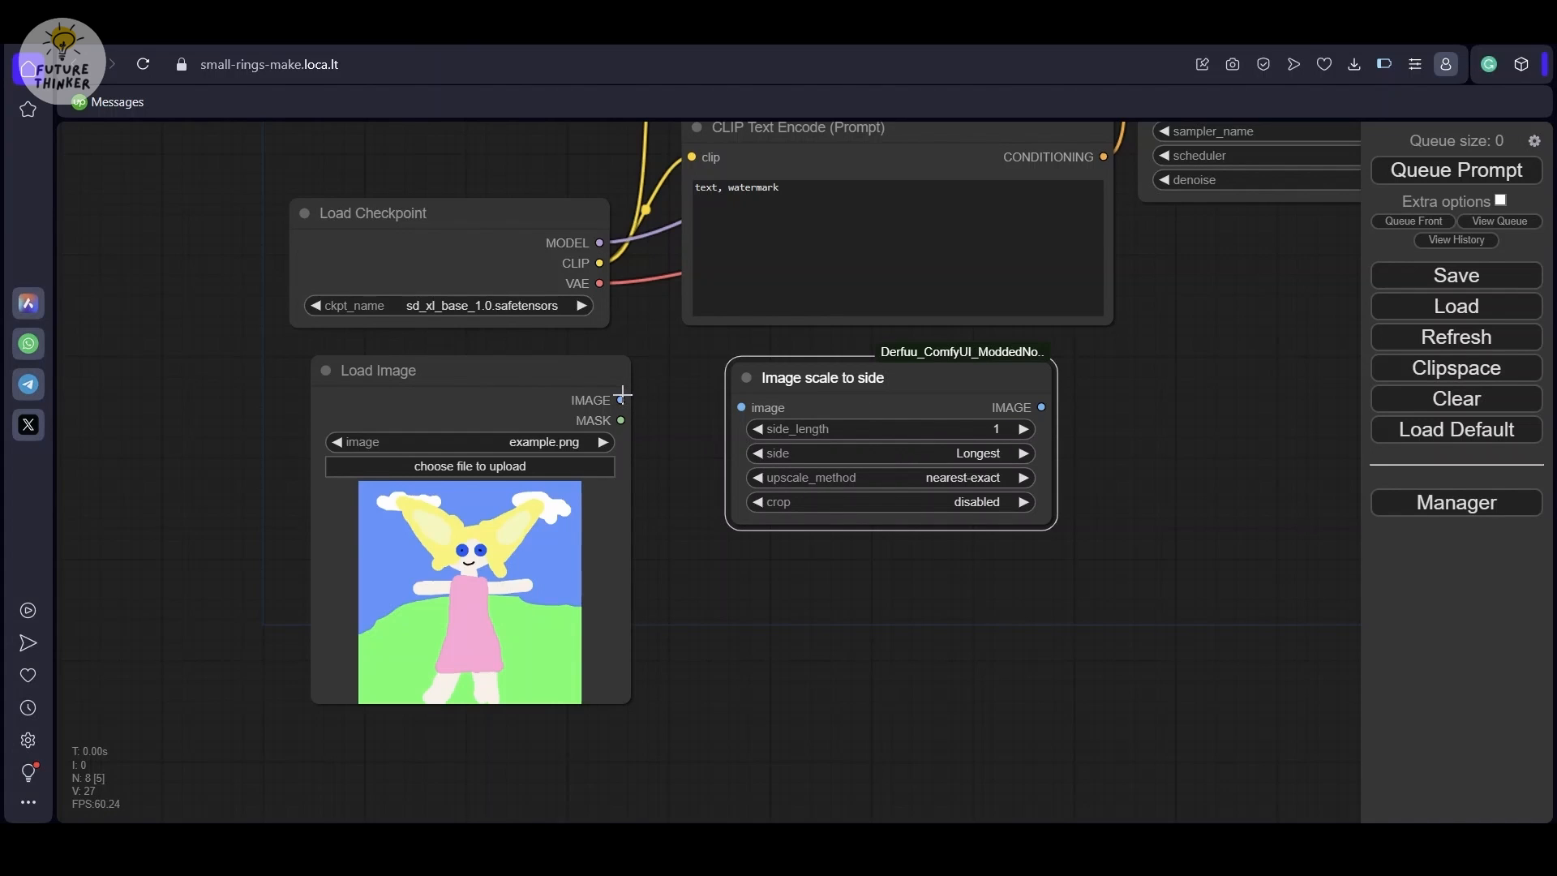
Step: Route Load Image through Image scale to side into a new VAE Encode feeding KSampler's latent_image
{"action": "left_click_drag", "start_coordinate": [620, 400], "coordinate": [740, 407]}
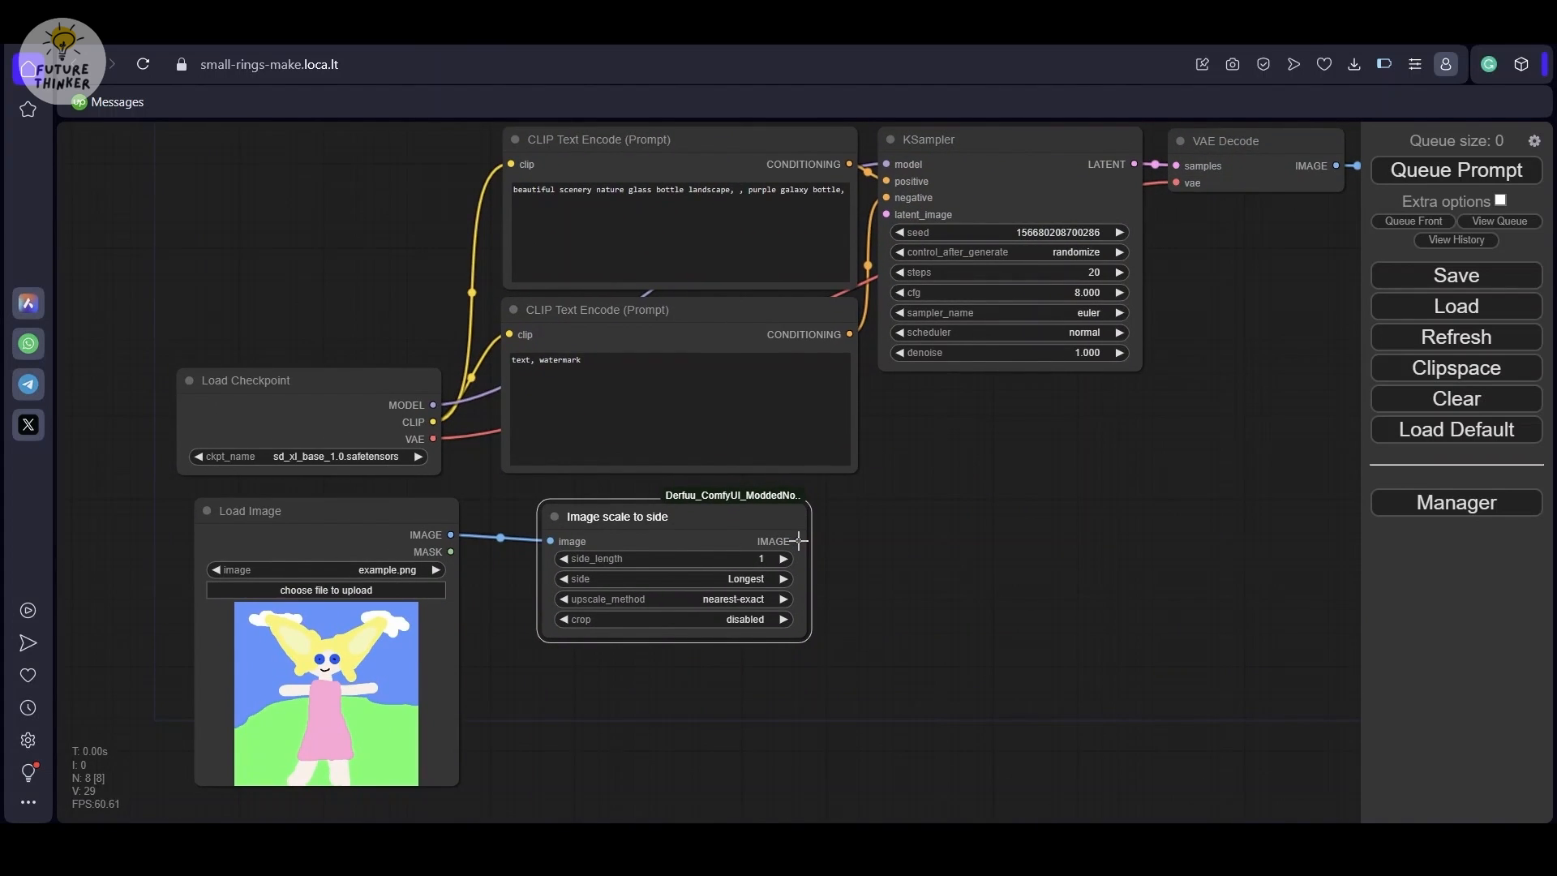
{"action": "left_click_drag", "start_coordinate": [800, 541], "coordinate": [883, 214]}
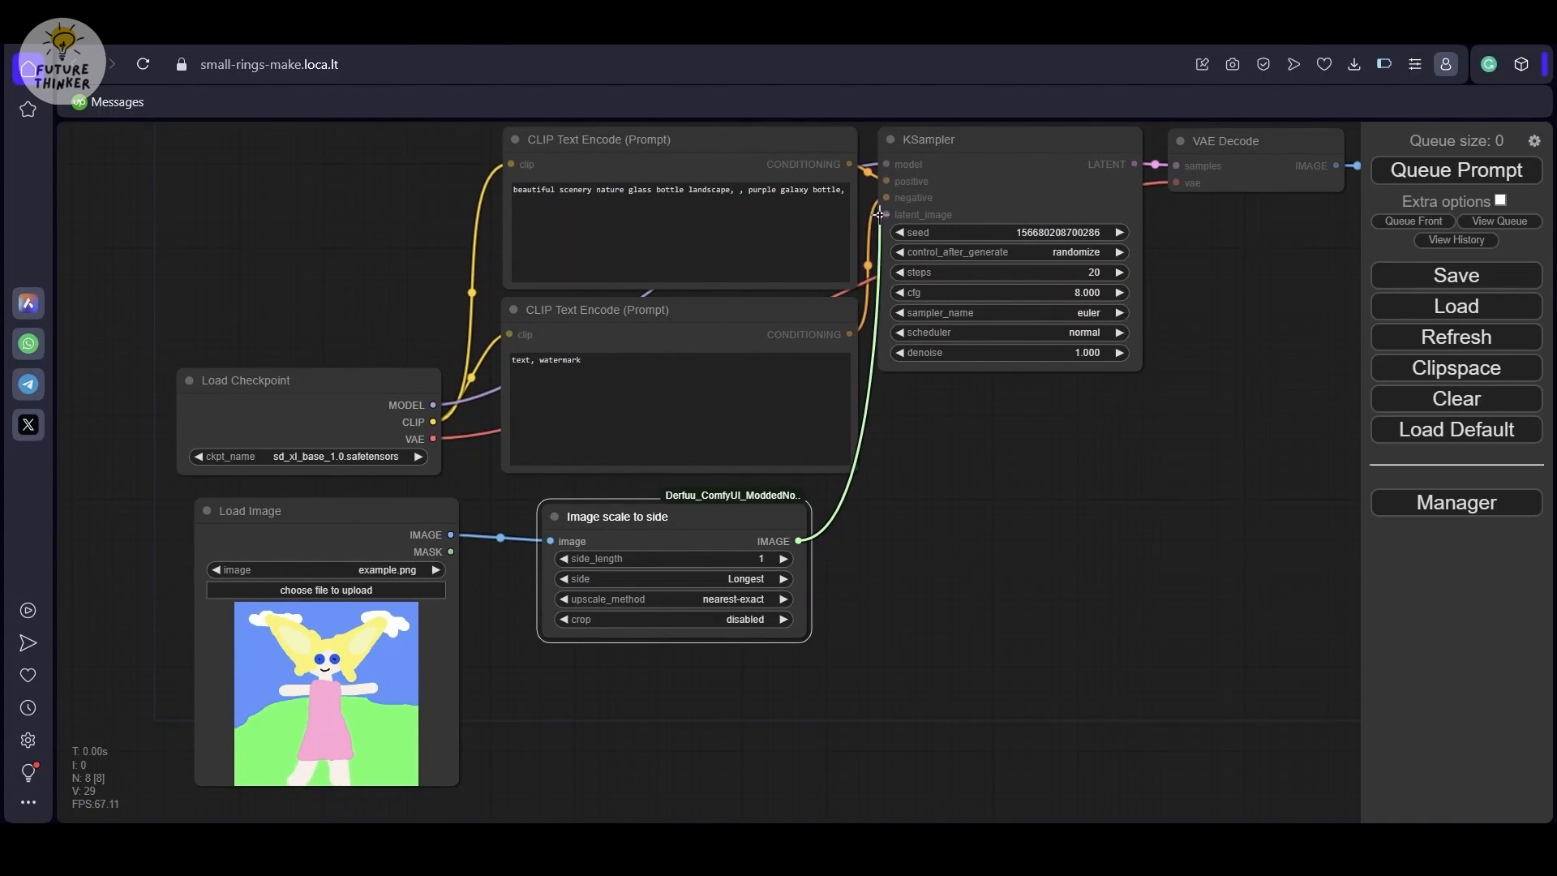
{"action": "left_click_drag", "start_coordinate": [799, 541], "coordinate": [898, 527]}
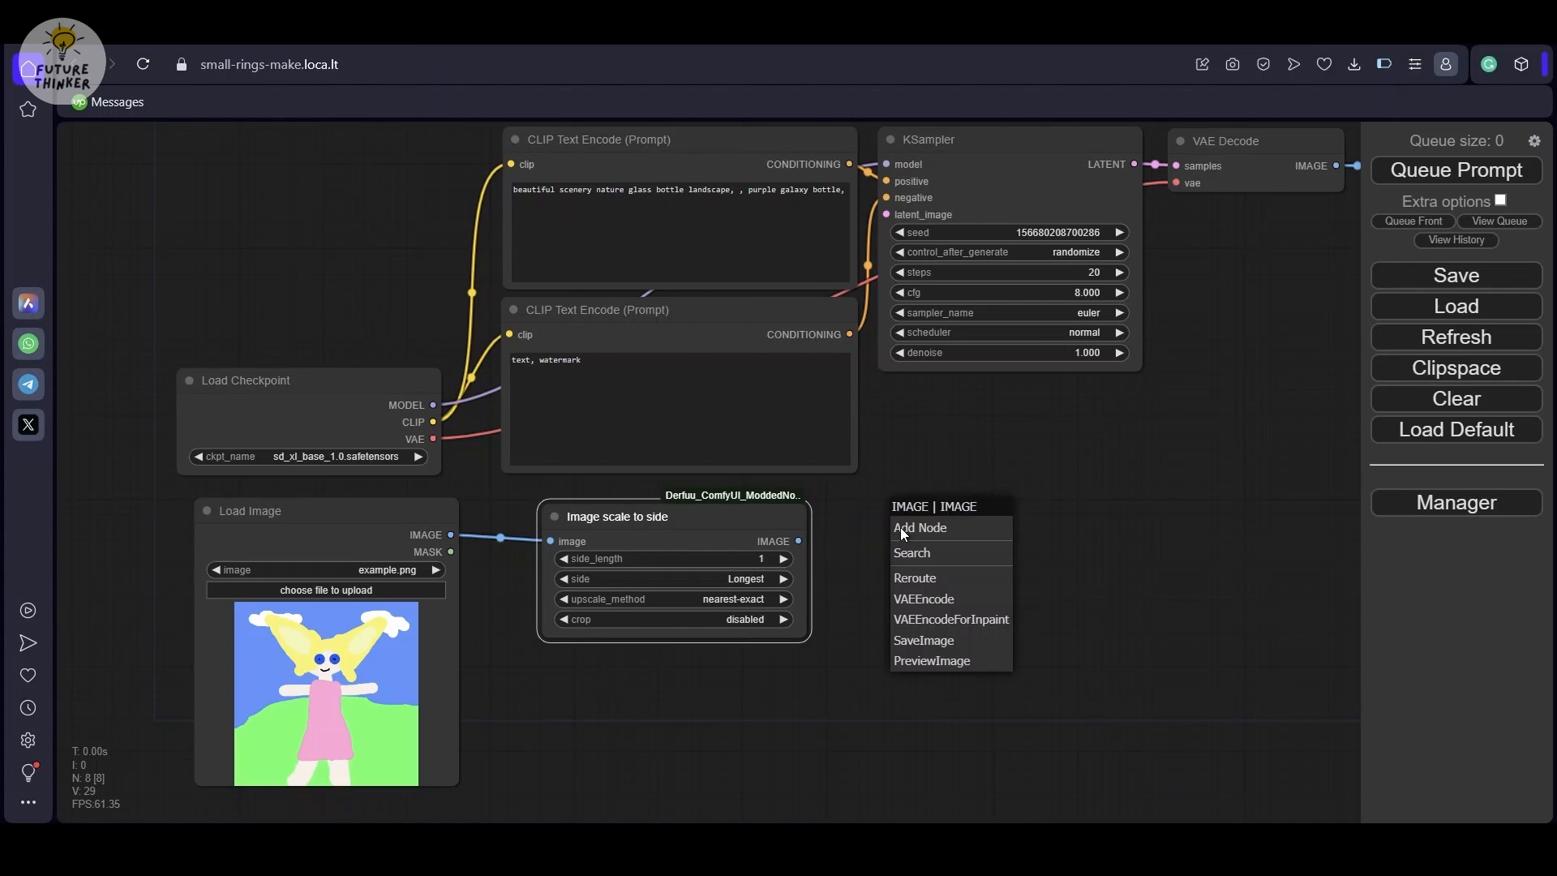
{"action": "left_click", "coordinate": [923, 598]}
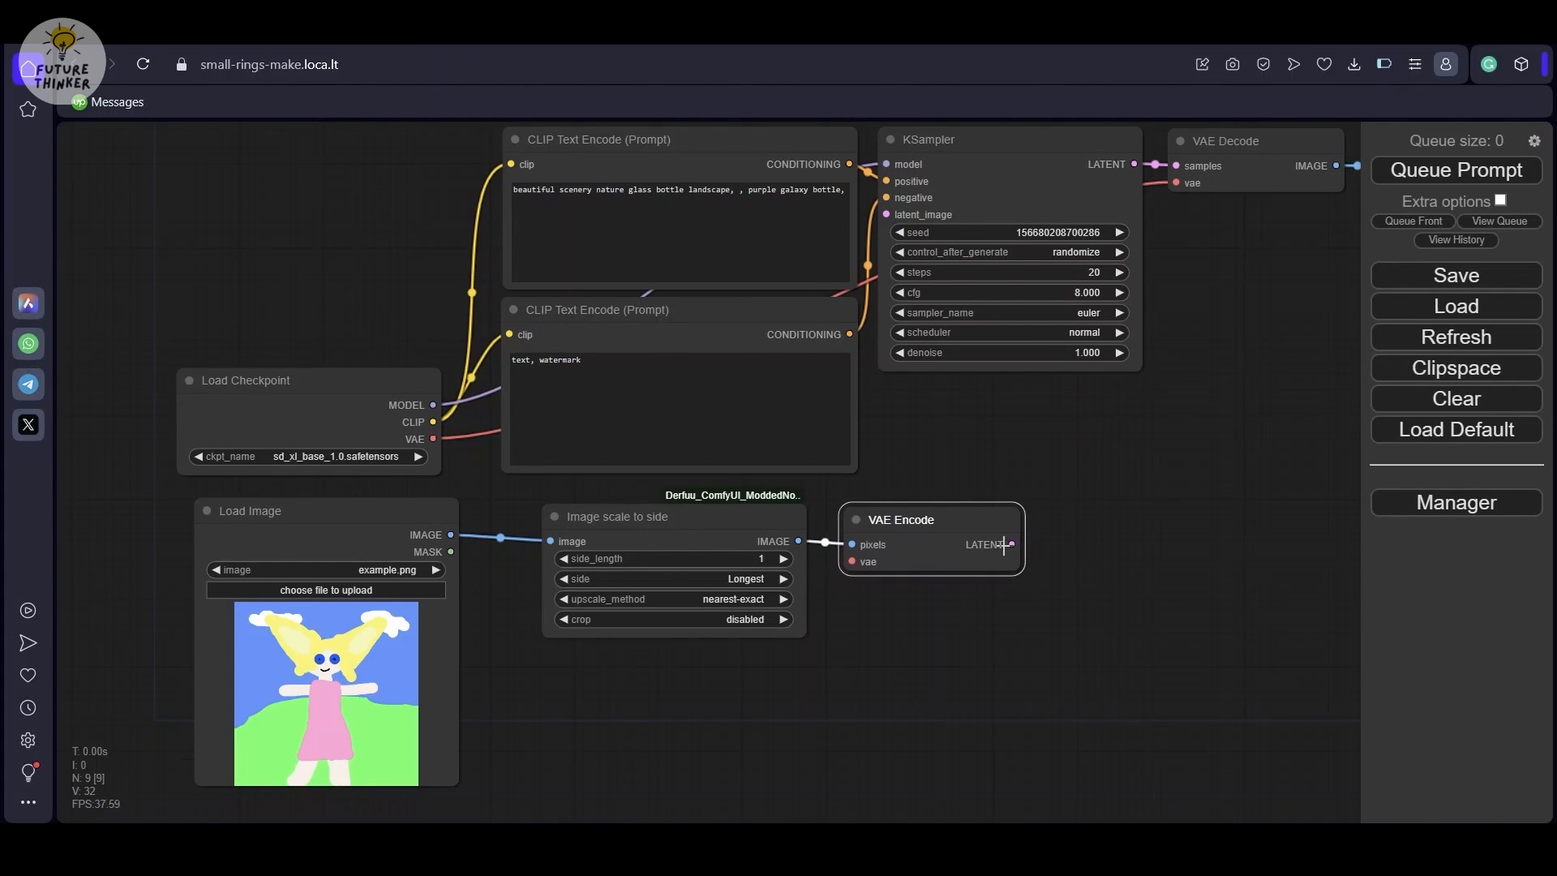
{"action": "left_click_drag", "start_coordinate": [1007, 544], "coordinate": [886, 214]}
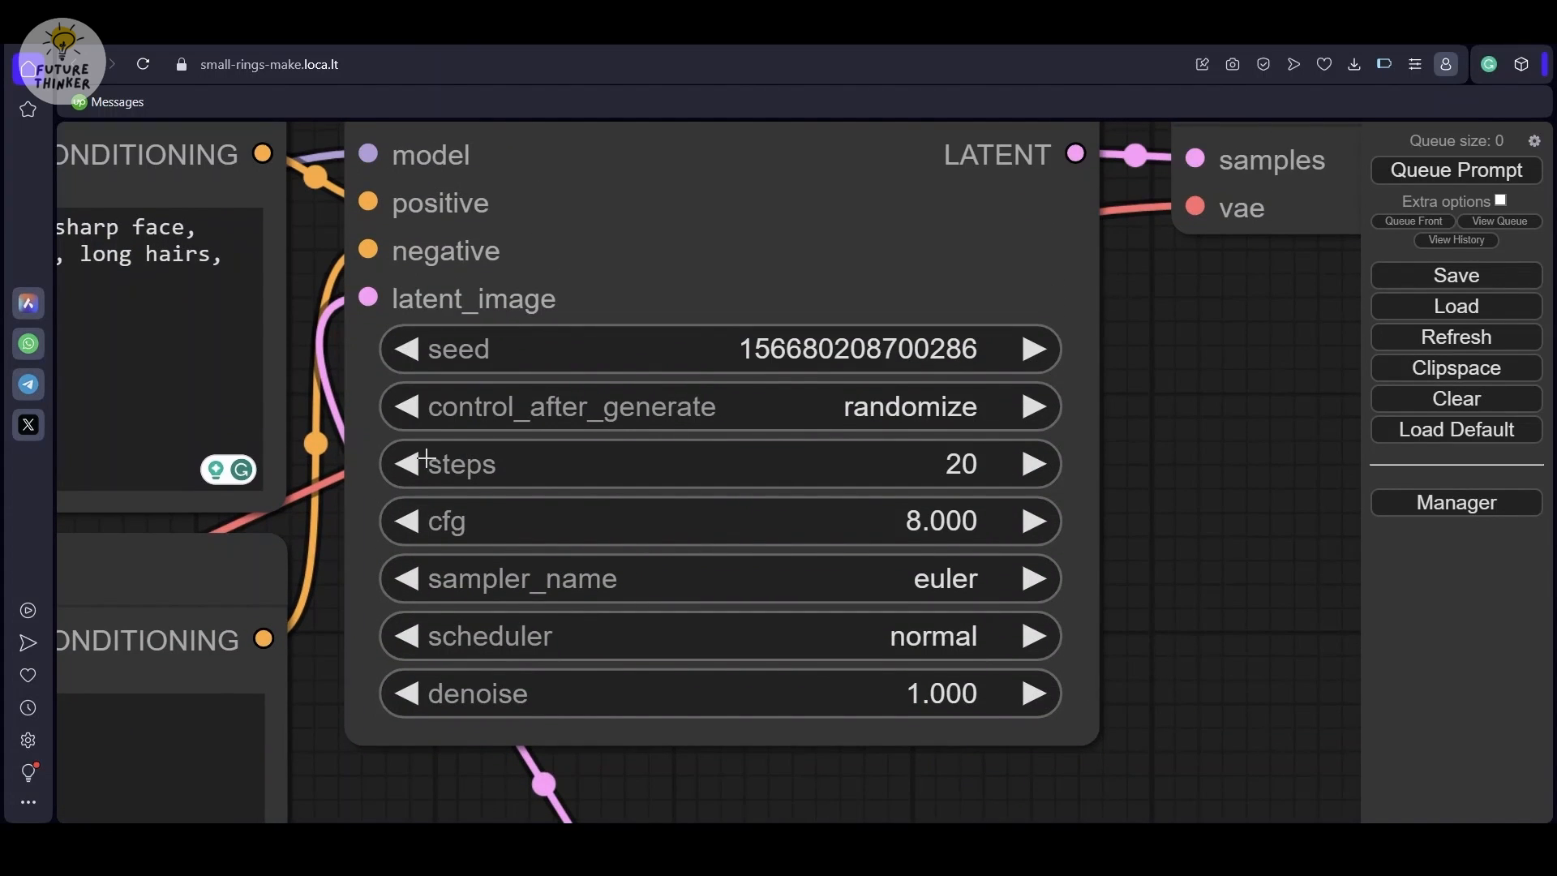
Step: Set the KSampler cfg to 7 and its sampler to dpmpp_sde_gpu
{"action": "left_click", "coordinate": [404, 520]}
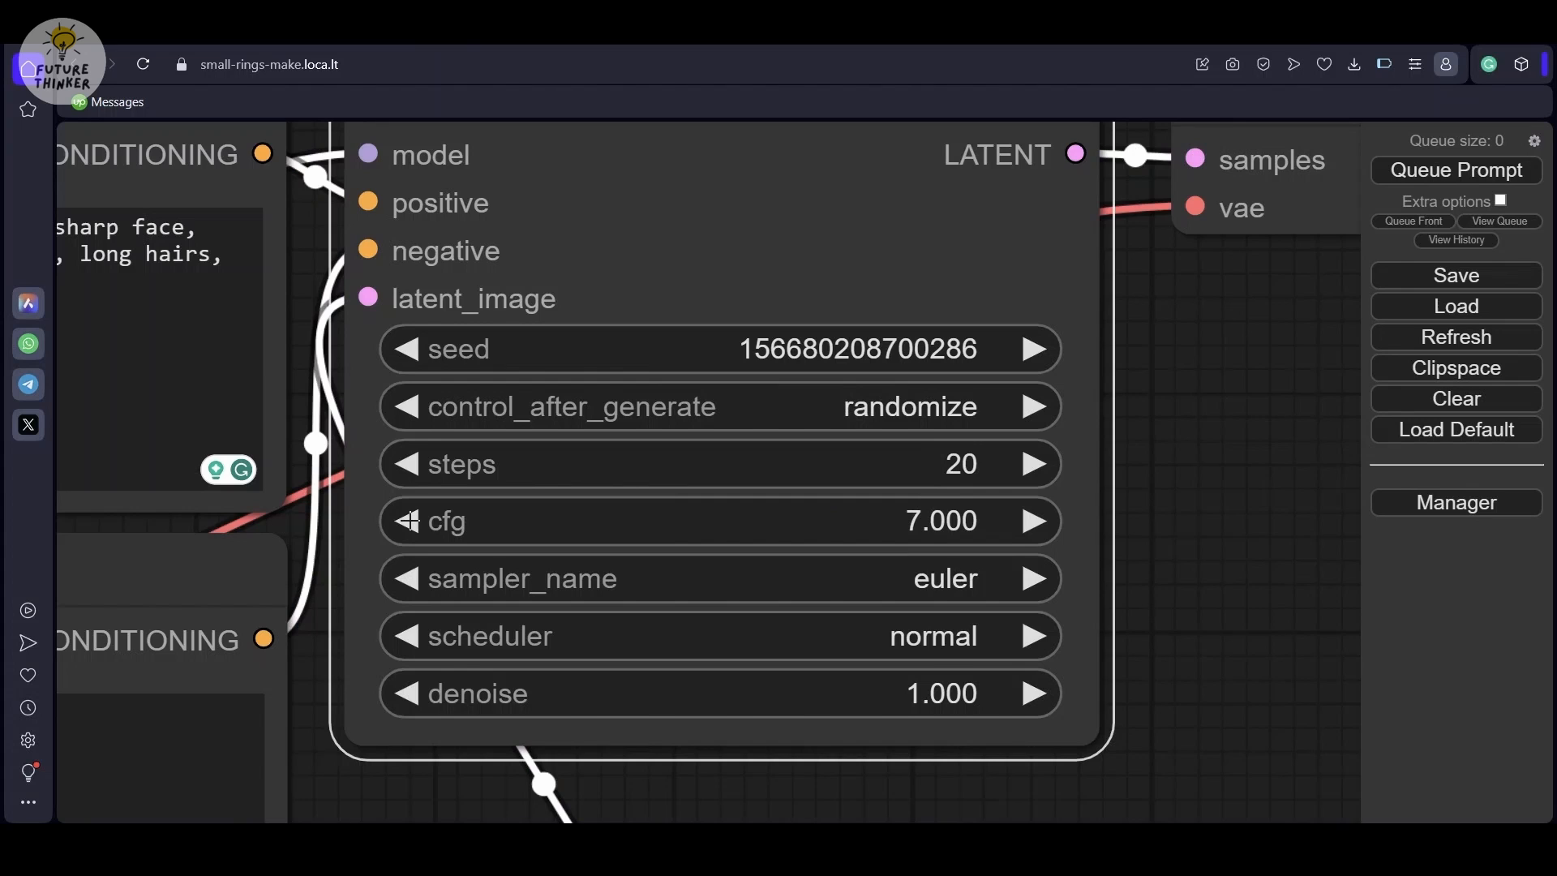
{"action": "left_click", "coordinate": [514, 577]}
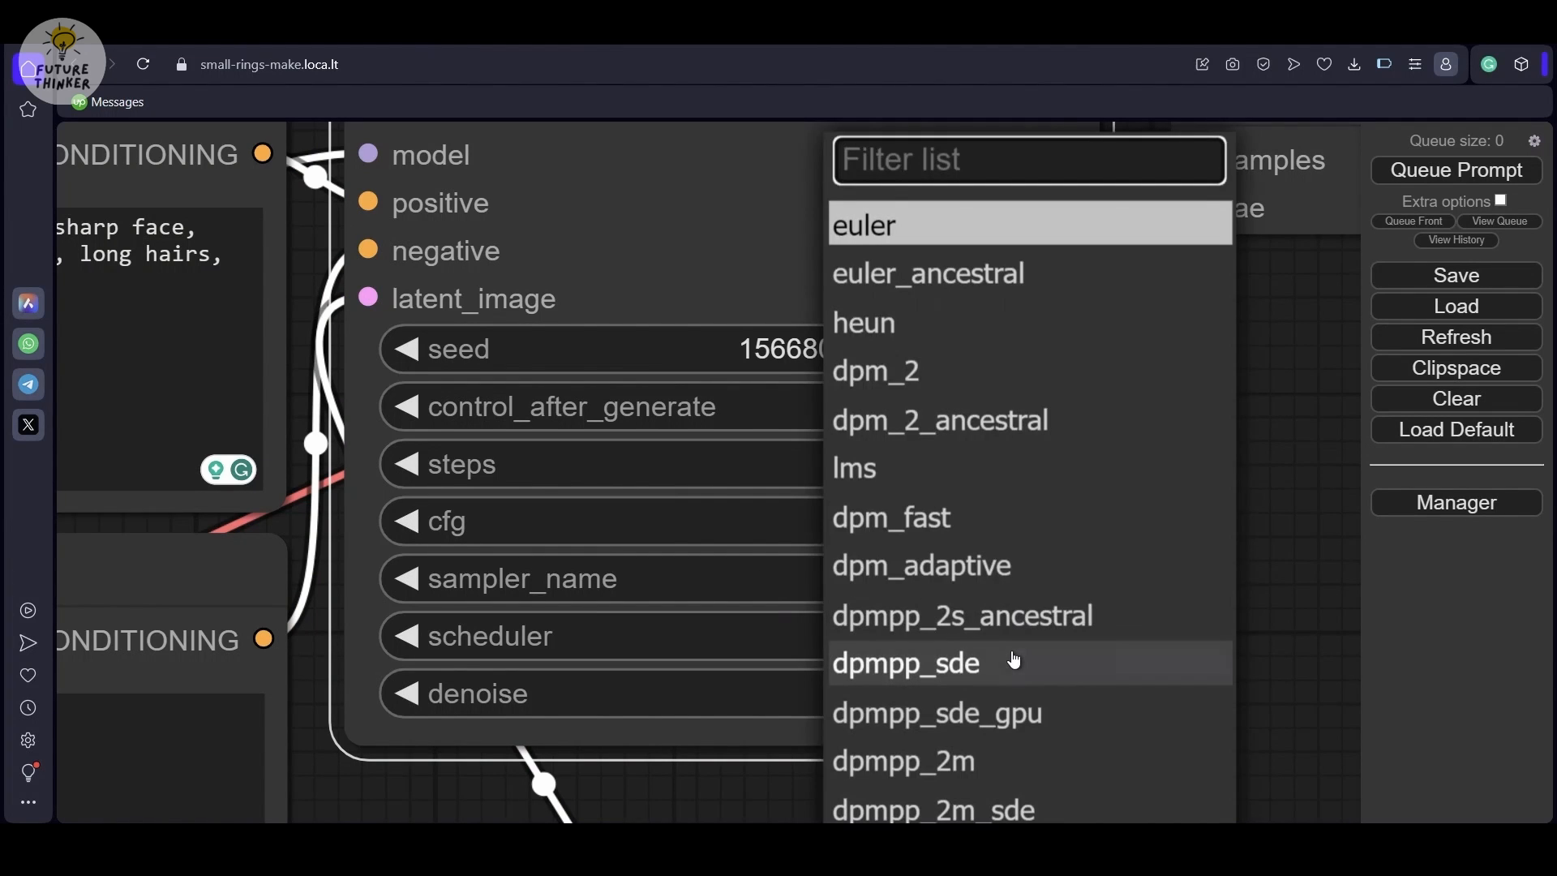
{"action": "left_click", "coordinate": [934, 711]}
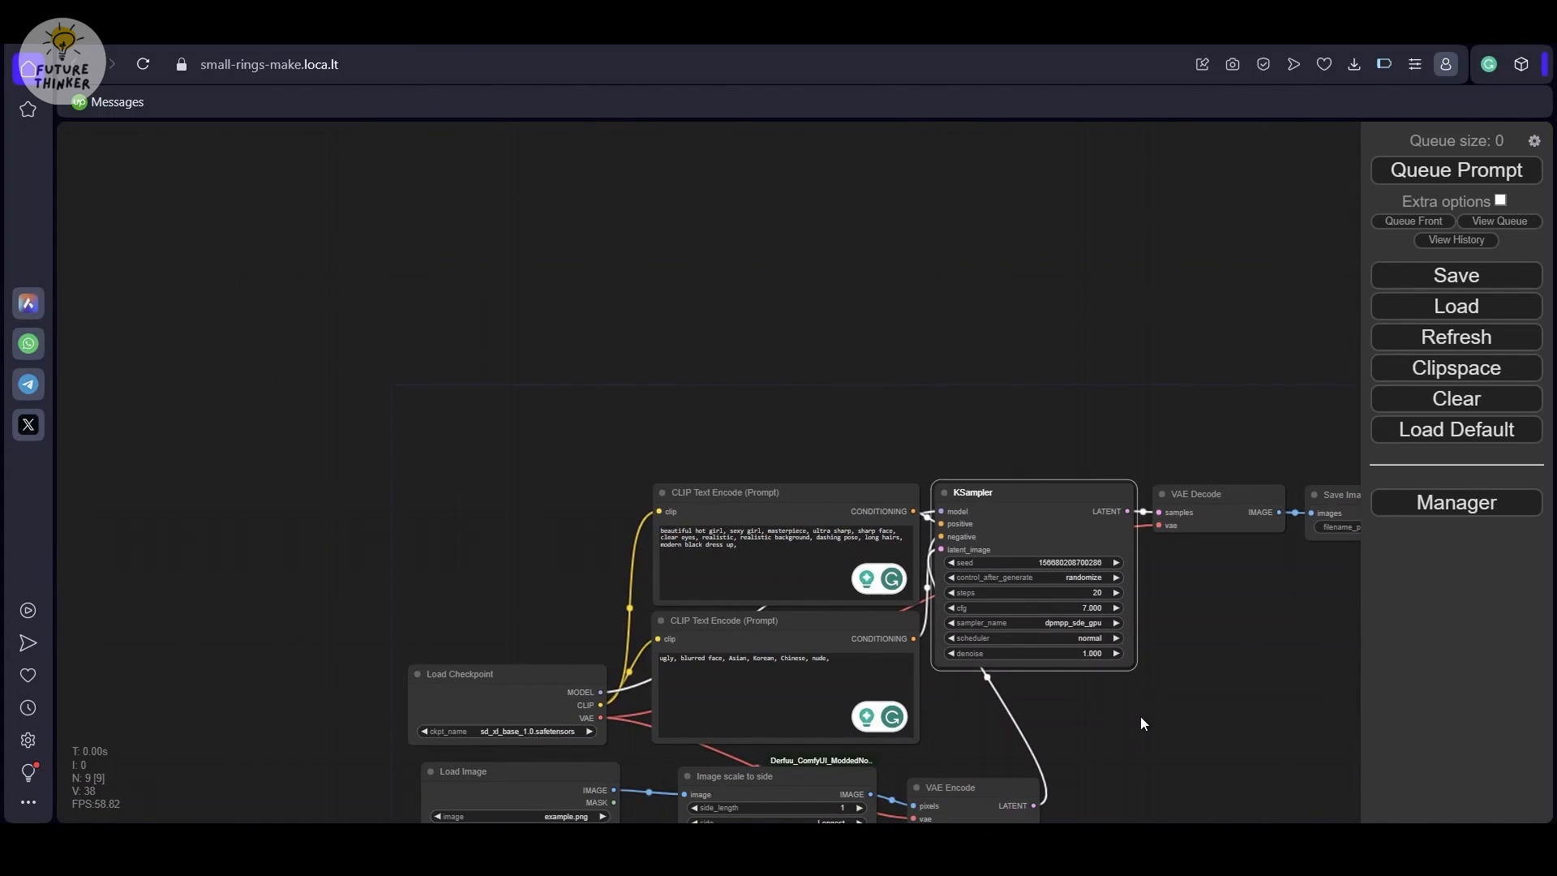
Step: Load the black-dress portrait and set the scaler's side_length to 1080
{"action": "left_click_drag", "start_coordinate": [1141, 723], "coordinate": [723, 769]}
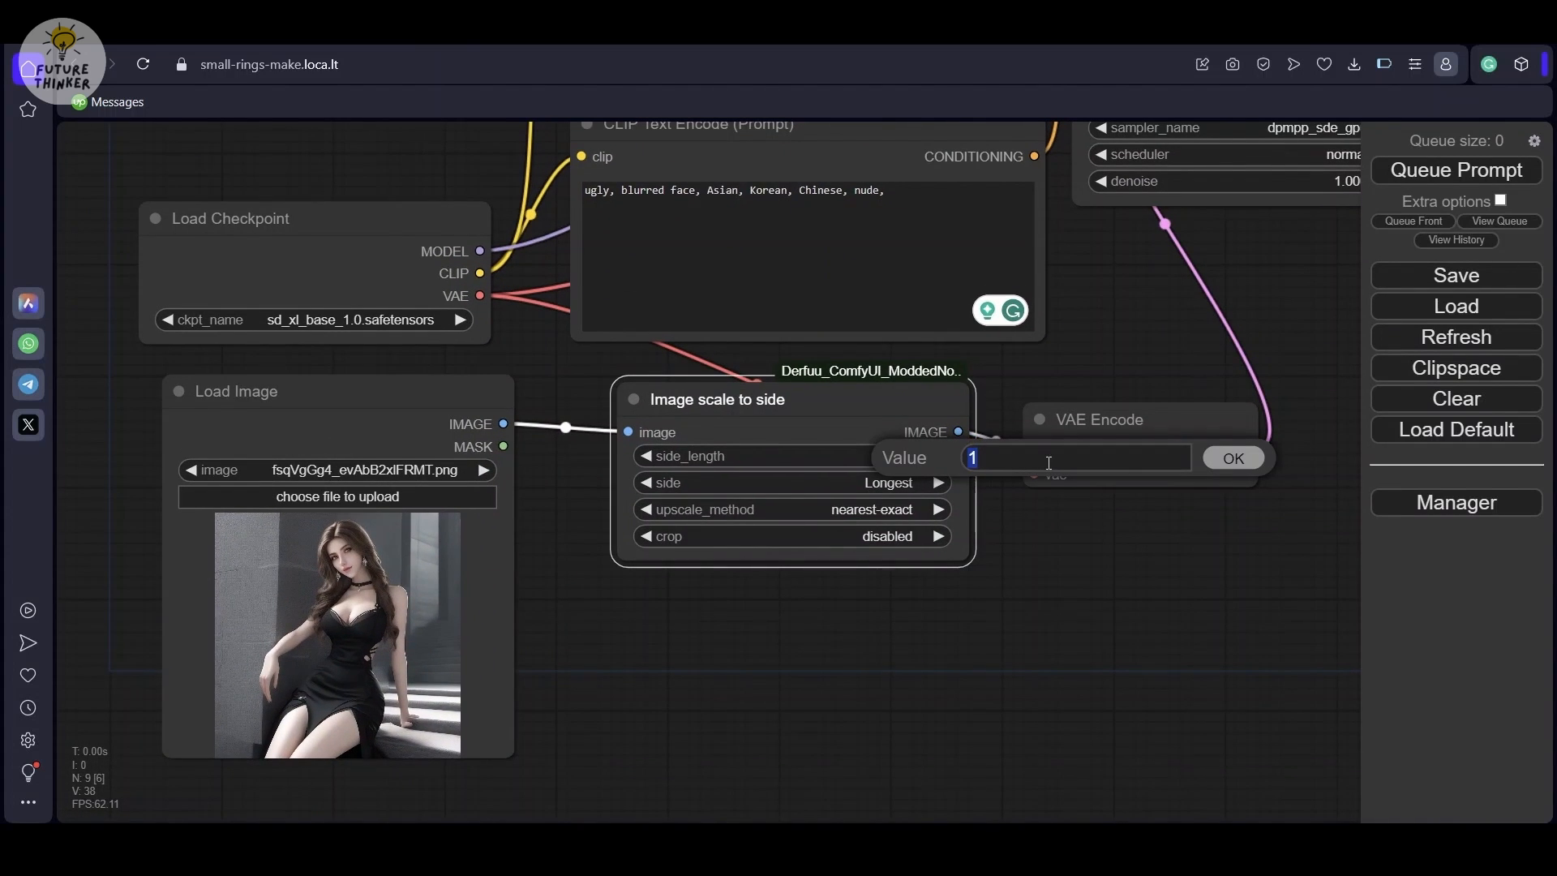
{"action": "type", "text": "080"}
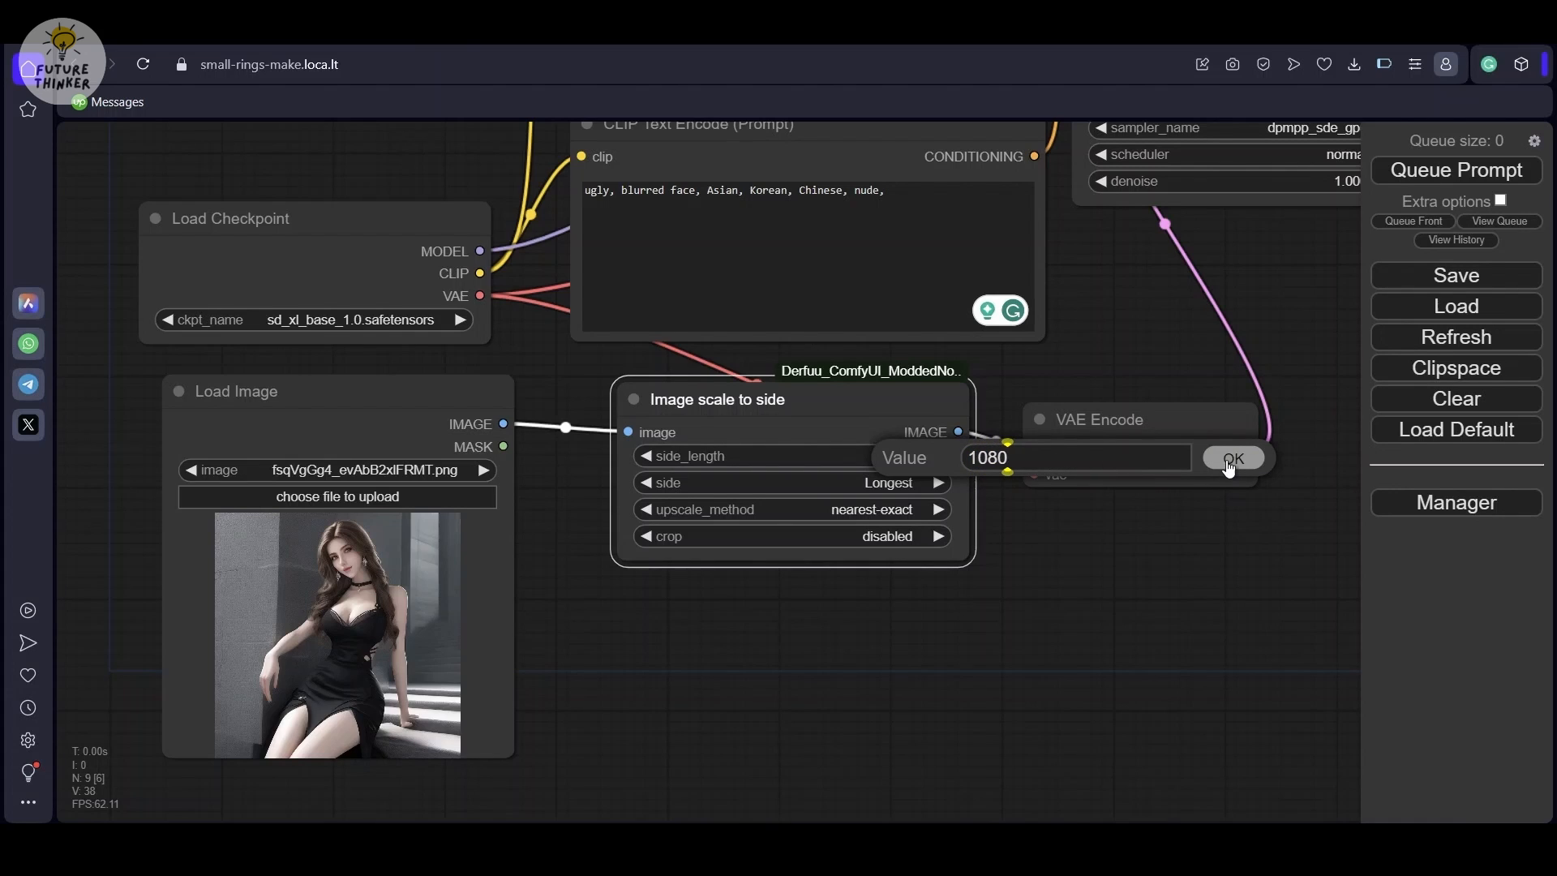
{"action": "left_click", "coordinate": [1232, 457]}
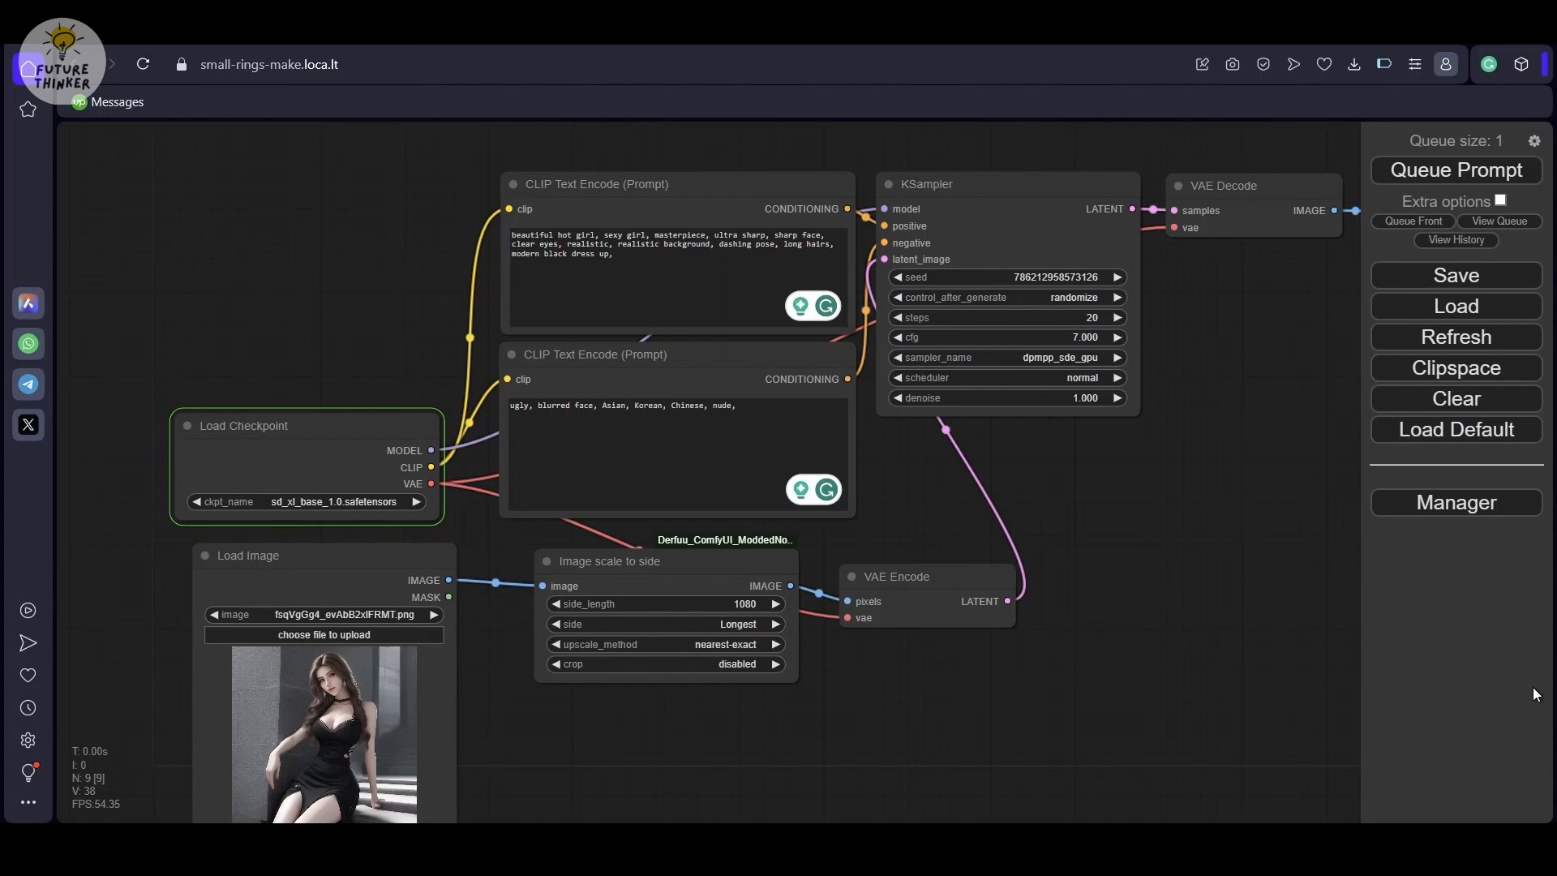
{"action": "mouse_move", "coordinate": [1253, 685]}
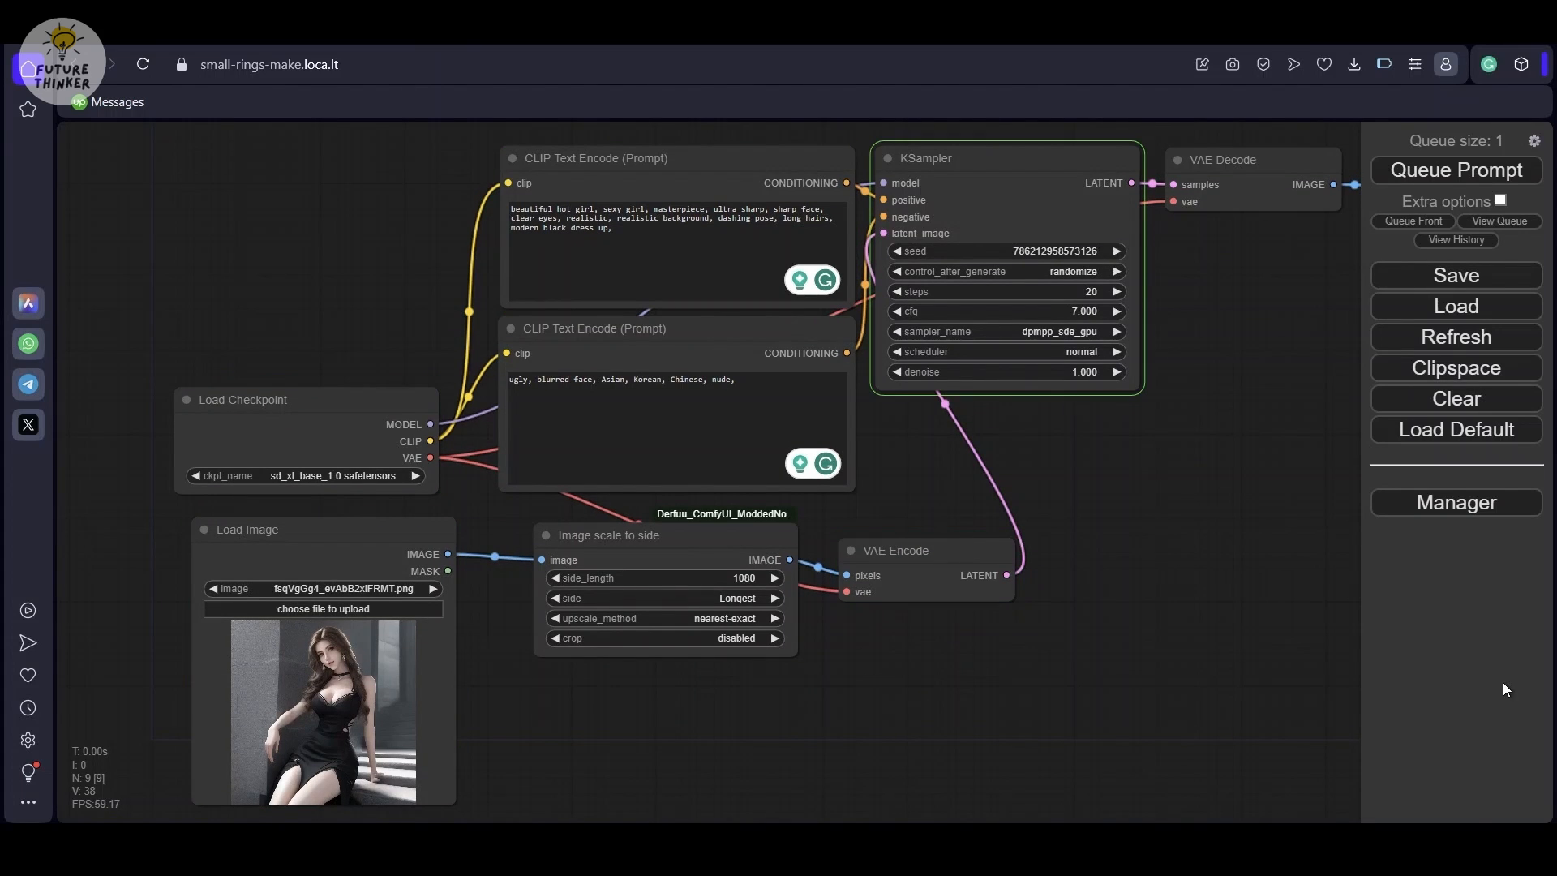
Step: Queue the prompt and let the restyled portrait render into the Save Image node
{"action": "left_click", "coordinate": [1455, 170]}
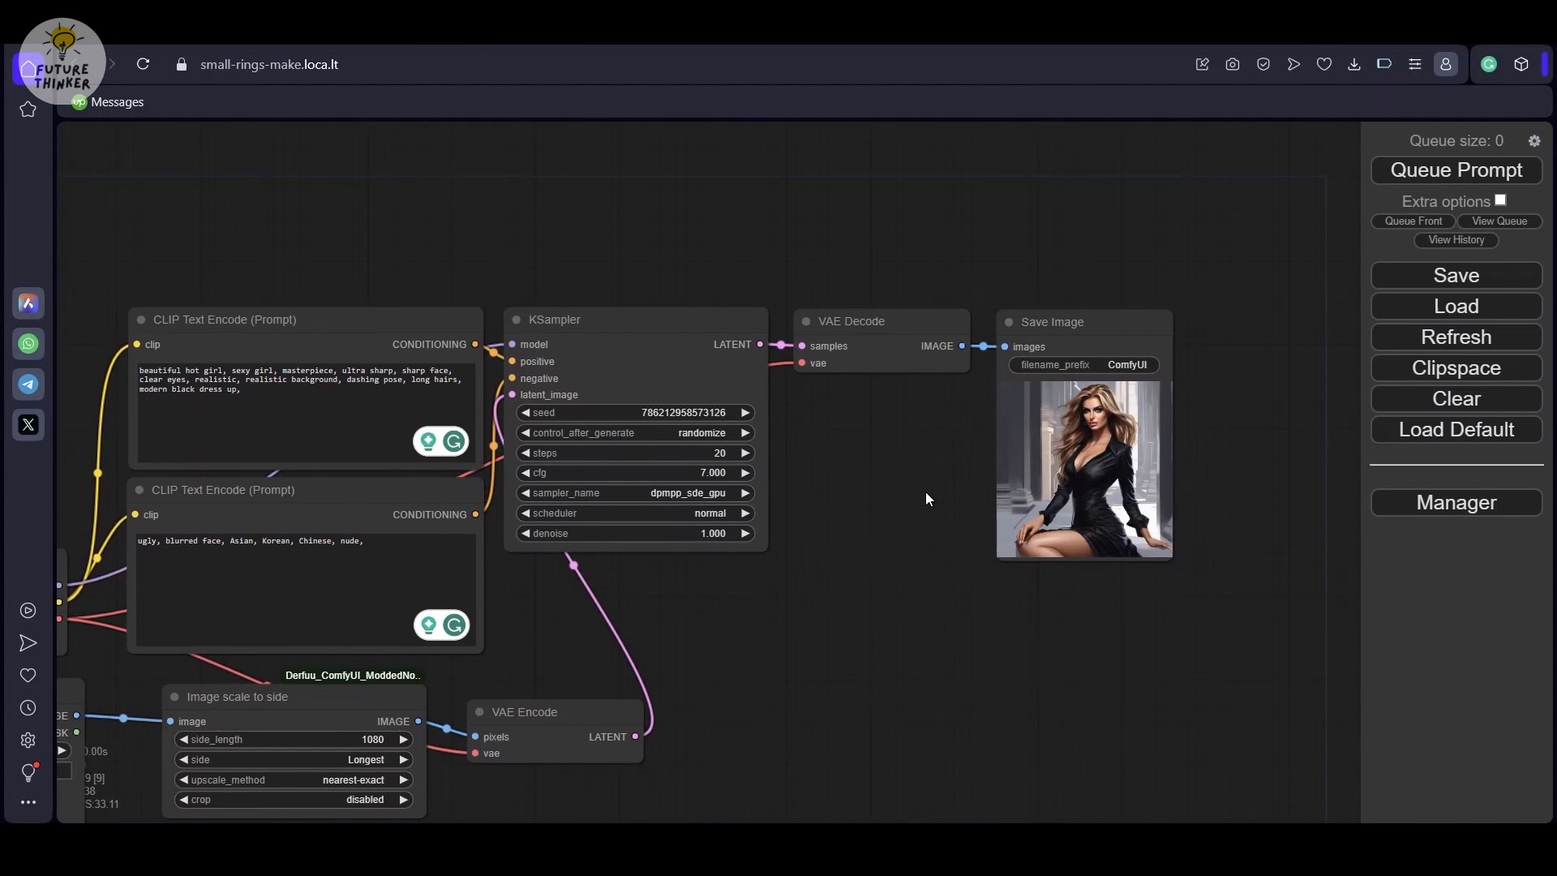
Step: Open the generated portrait full size from the Save Image node's Open Image option
{"action": "right_click", "coordinate": [1051, 321]}
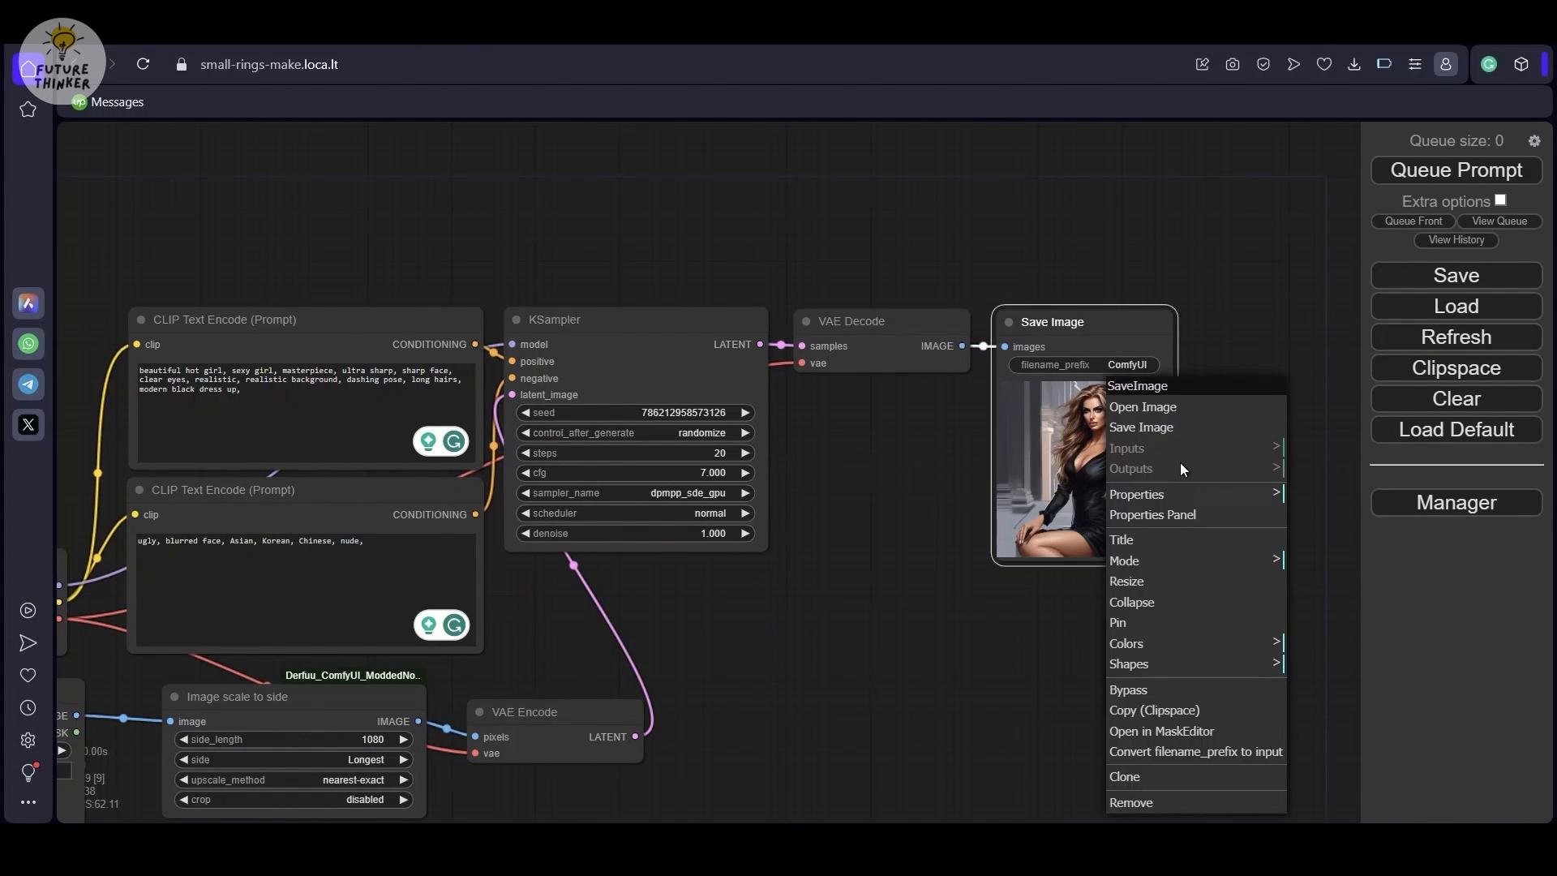
{"action": "left_click", "coordinate": [1141, 405]}
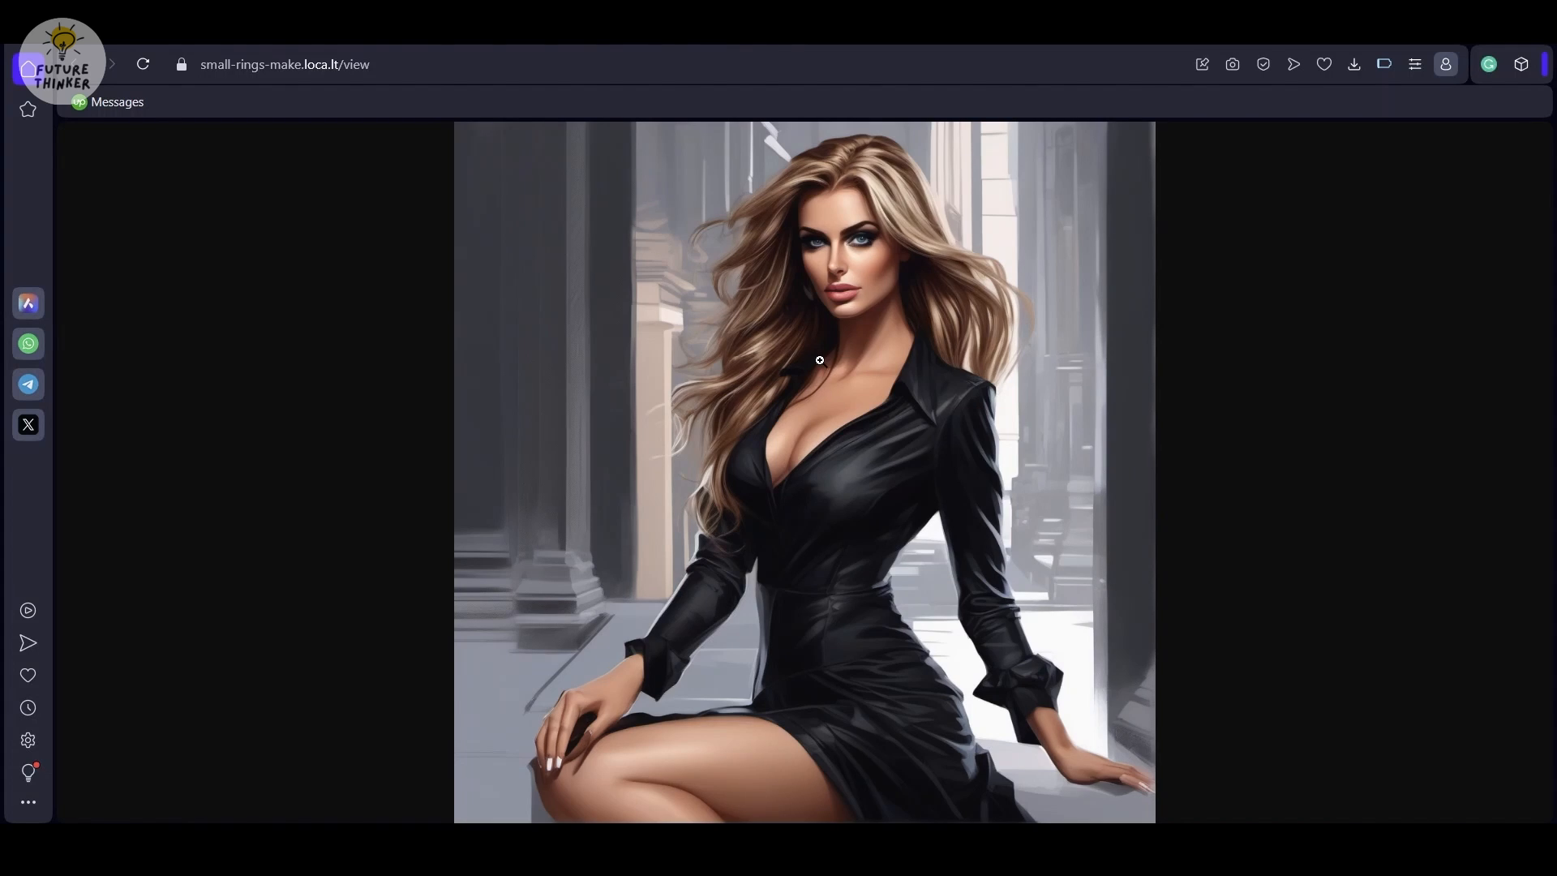